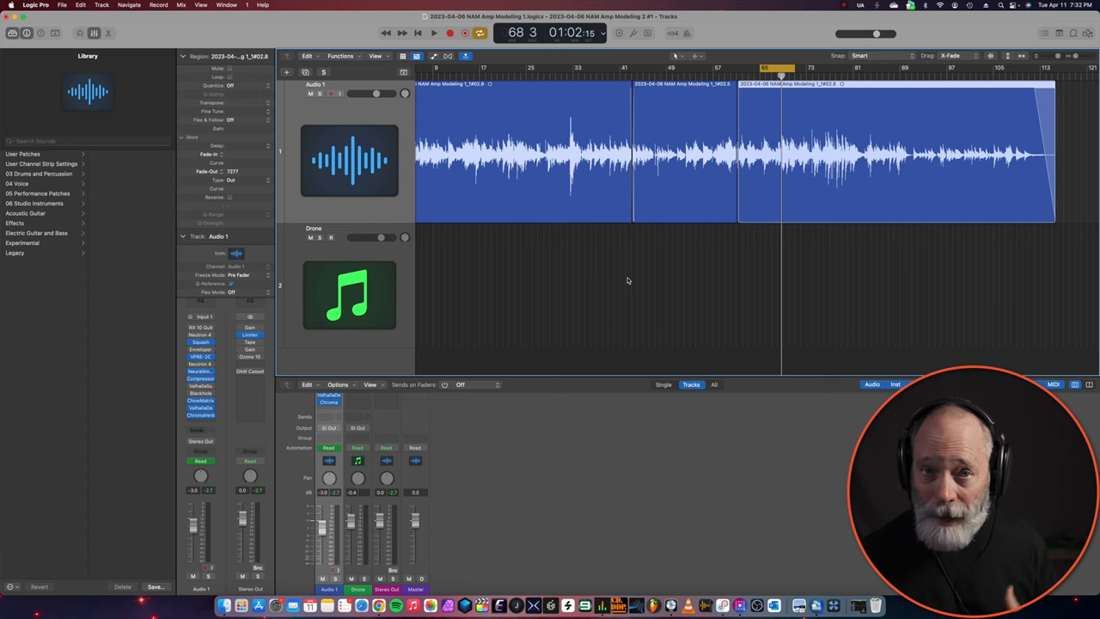
pyautogui.moveTo(268, 327)
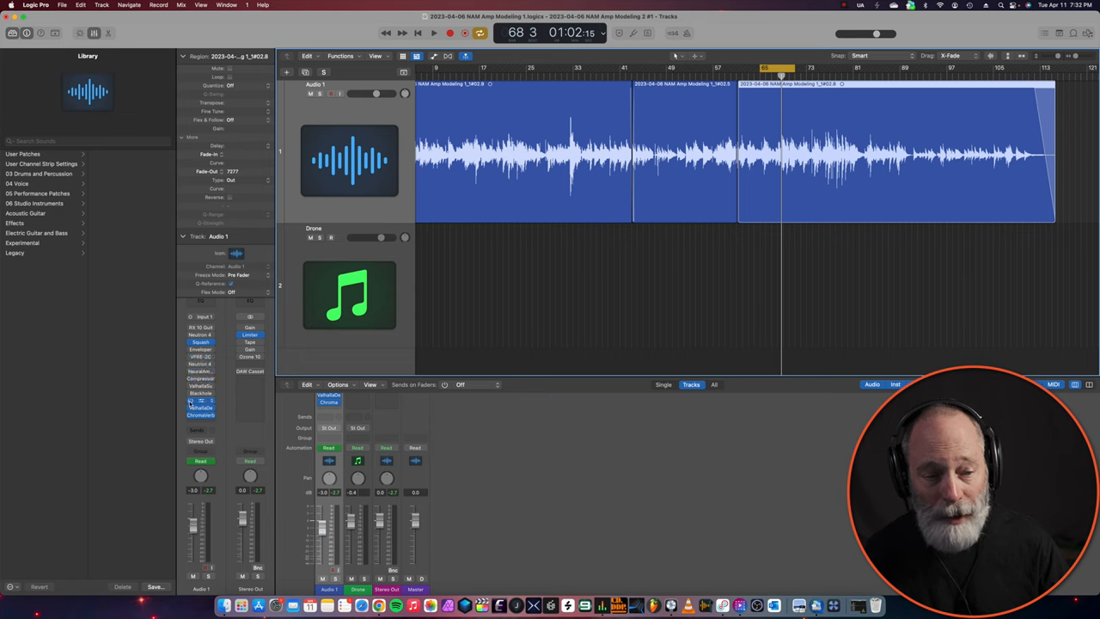
# - Bring up Neural Amp Modeler on Audio 1, showing the HIWATT SA112 clean model, and browse for other .nam captures
pyautogui.click(199, 414)
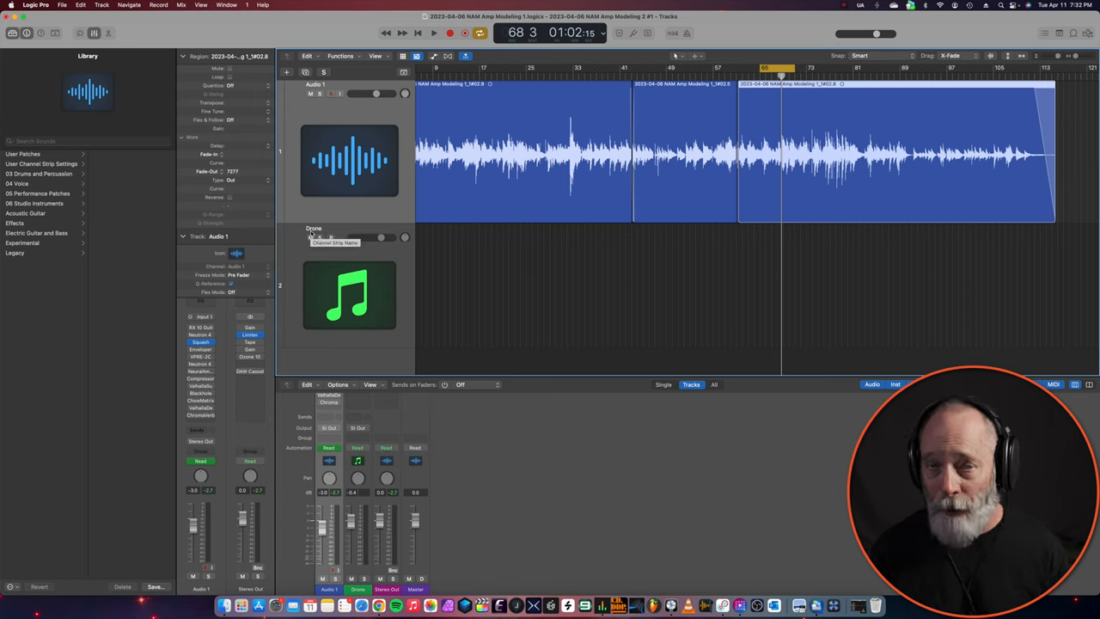
pyautogui.click(433, 33)
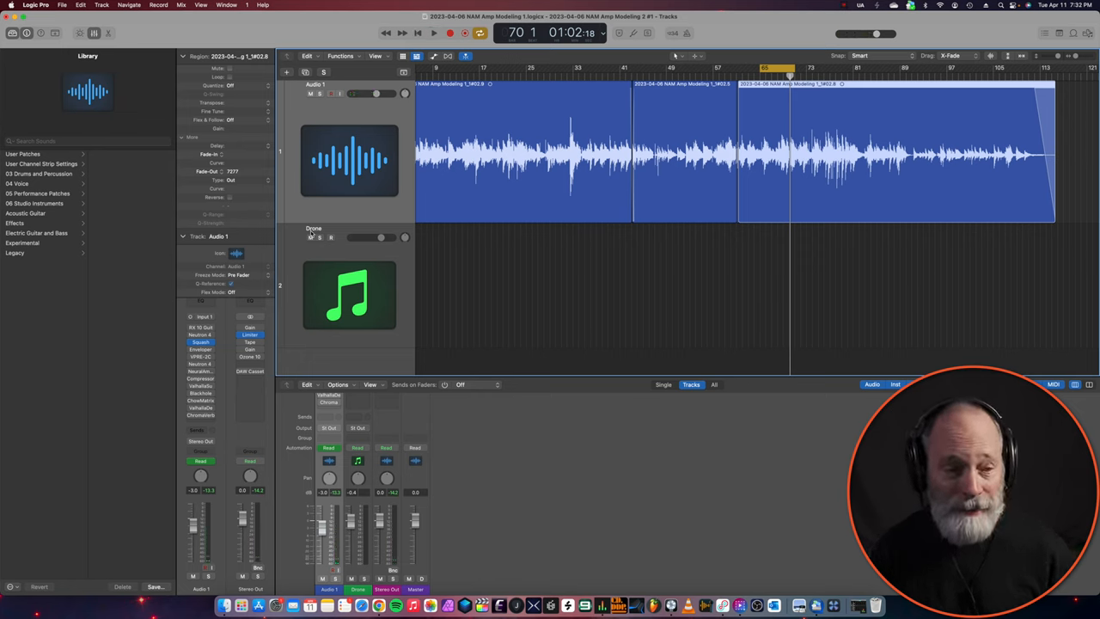
pyautogui.click(199, 342)
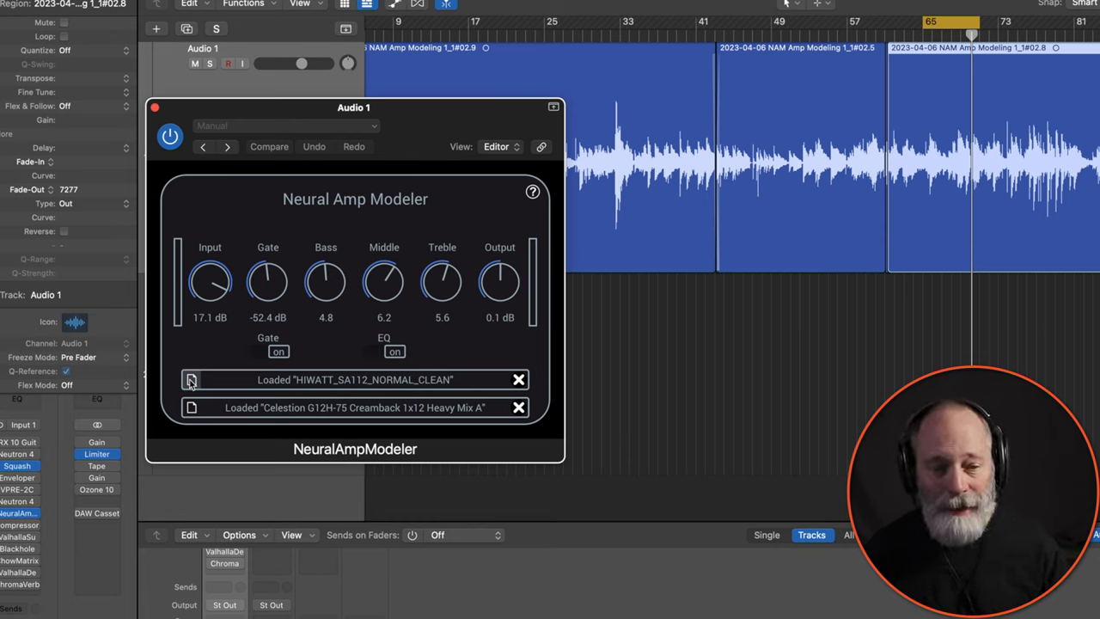
pyautogui.click(190, 380)
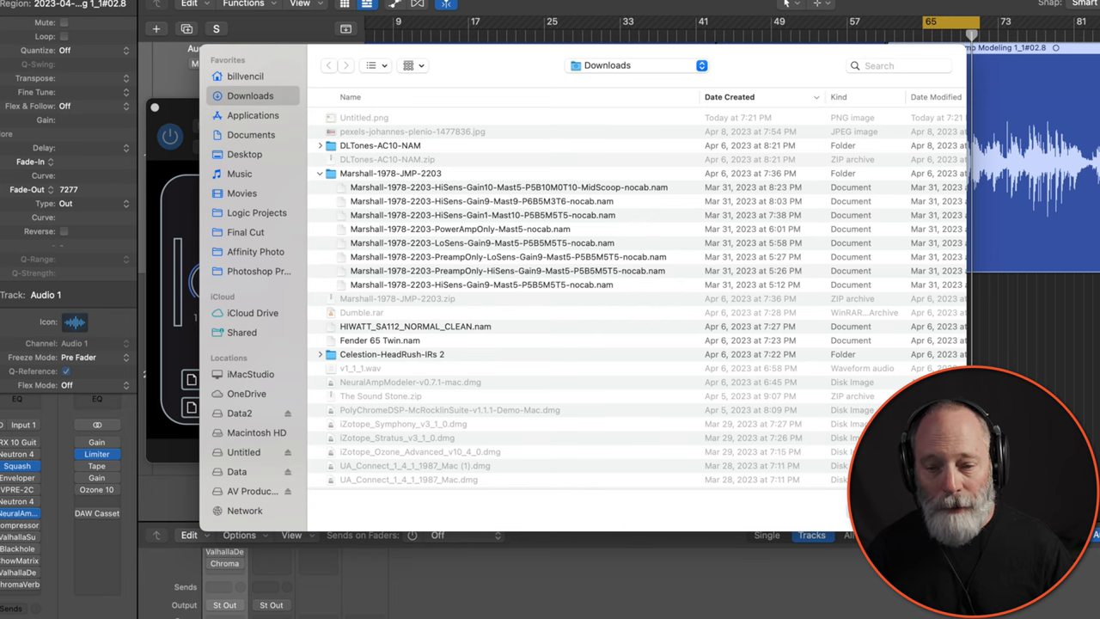
# - Load HIWATT_SA112_NORMAL_CLEAN.nam from Downloads and play the guitar through it
pyautogui.doubleClick(416, 327)
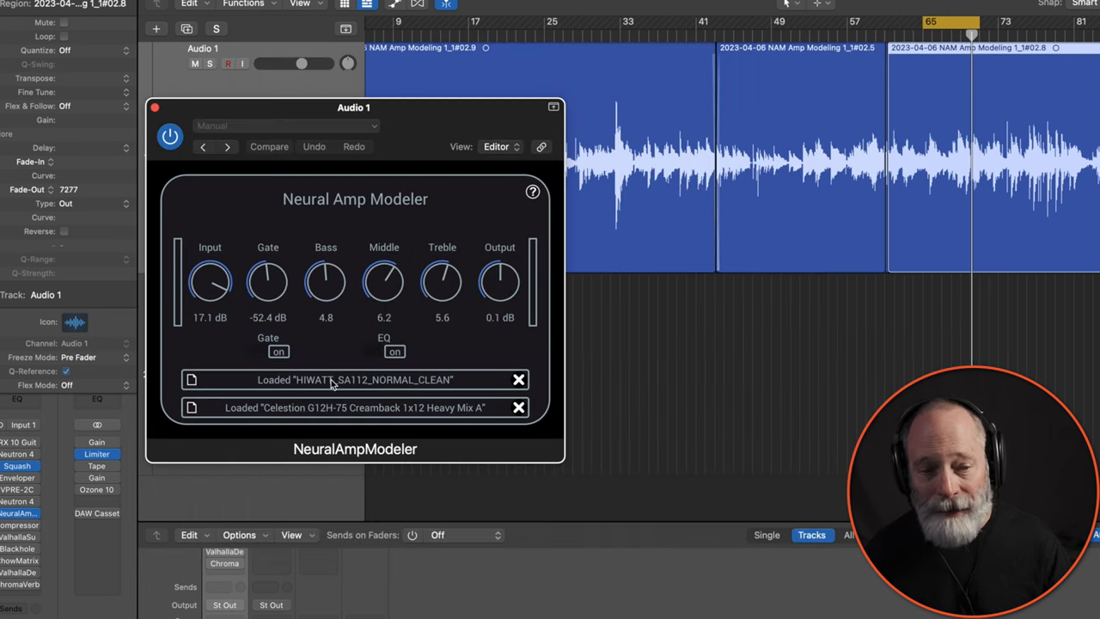
pyautogui.moveTo(397, 385)
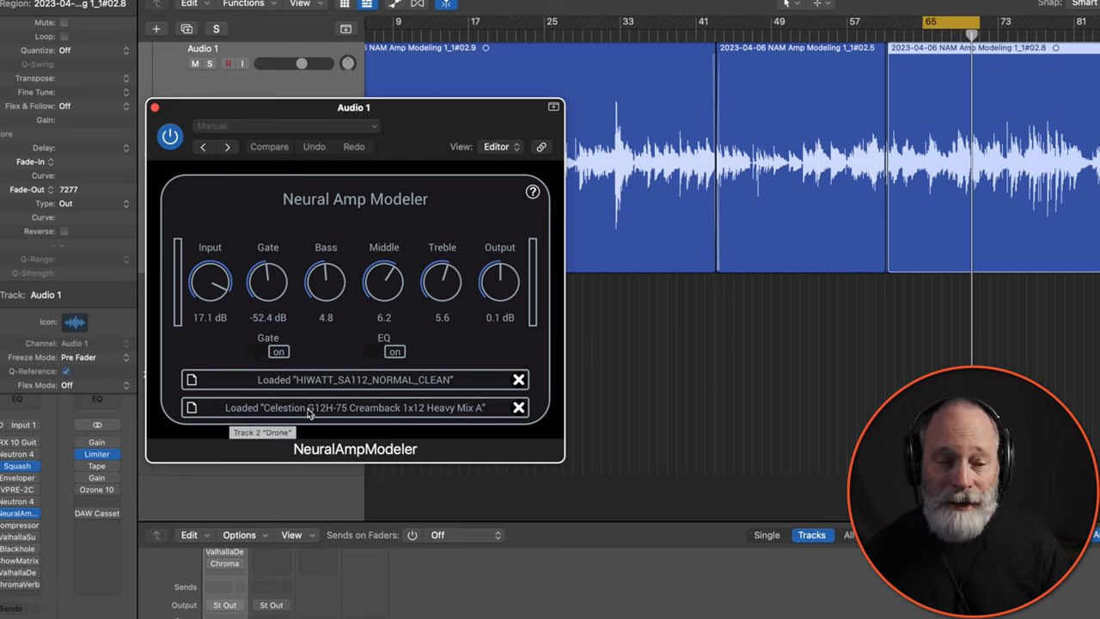
pyautogui.moveTo(350, 419)
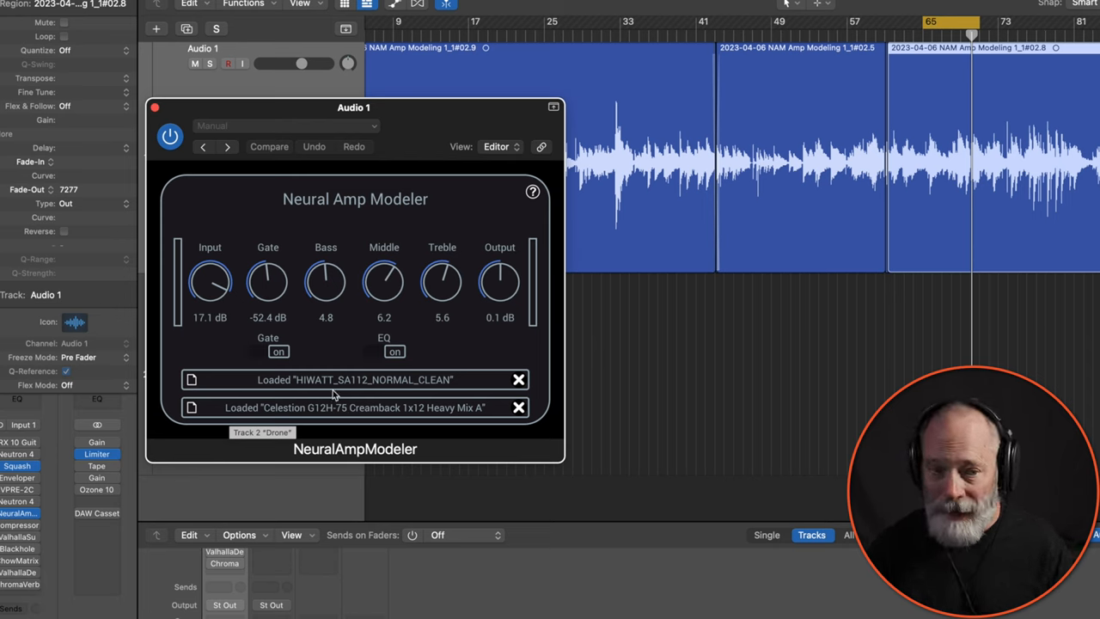
pyautogui.moveTo(972, 34)
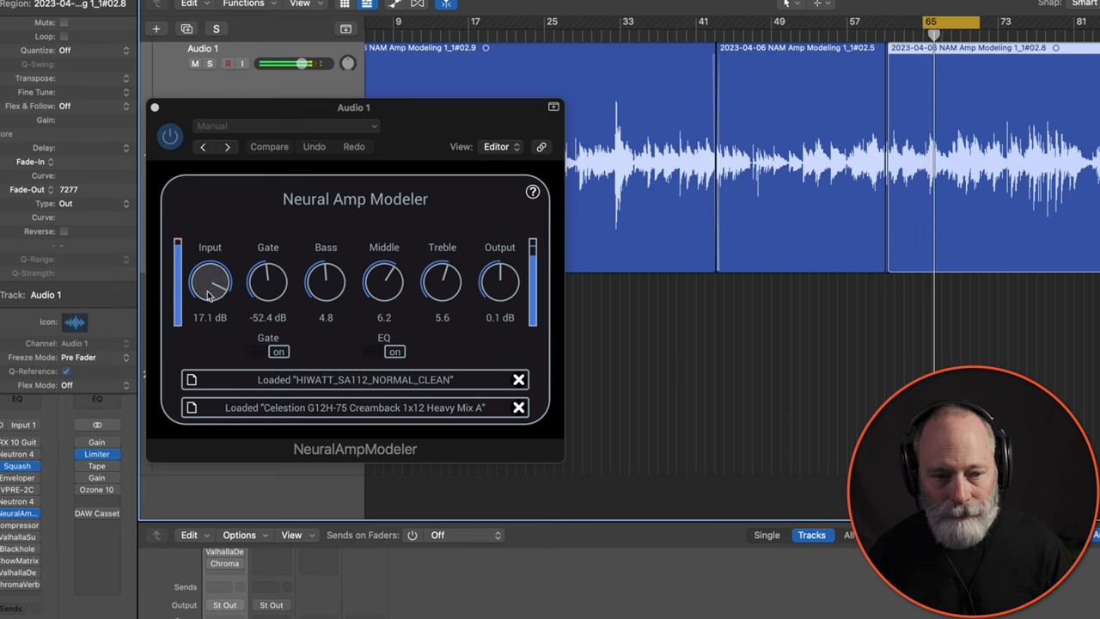
# - Sweep the input gain from minimum to maximum and settle it around 13.9 dB
pyautogui.moveTo(210, 278); pyautogui.dragTo(209, 289)
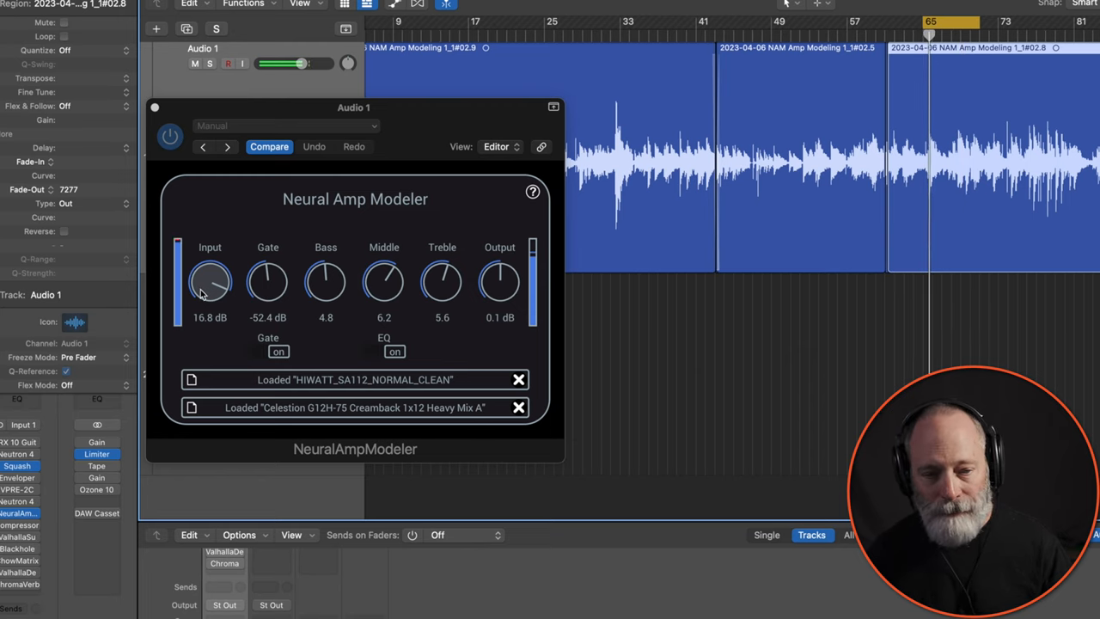
pyautogui.moveTo(209, 282); pyautogui.dragTo(210, 309)
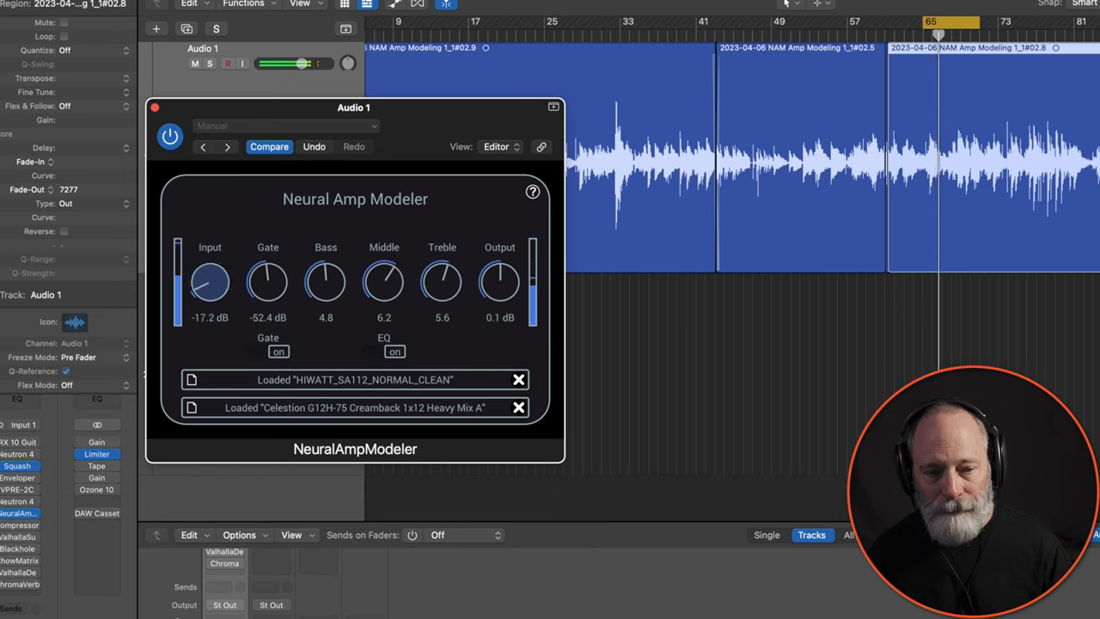
pyautogui.moveTo(210, 282); pyautogui.dragTo(210, 249)
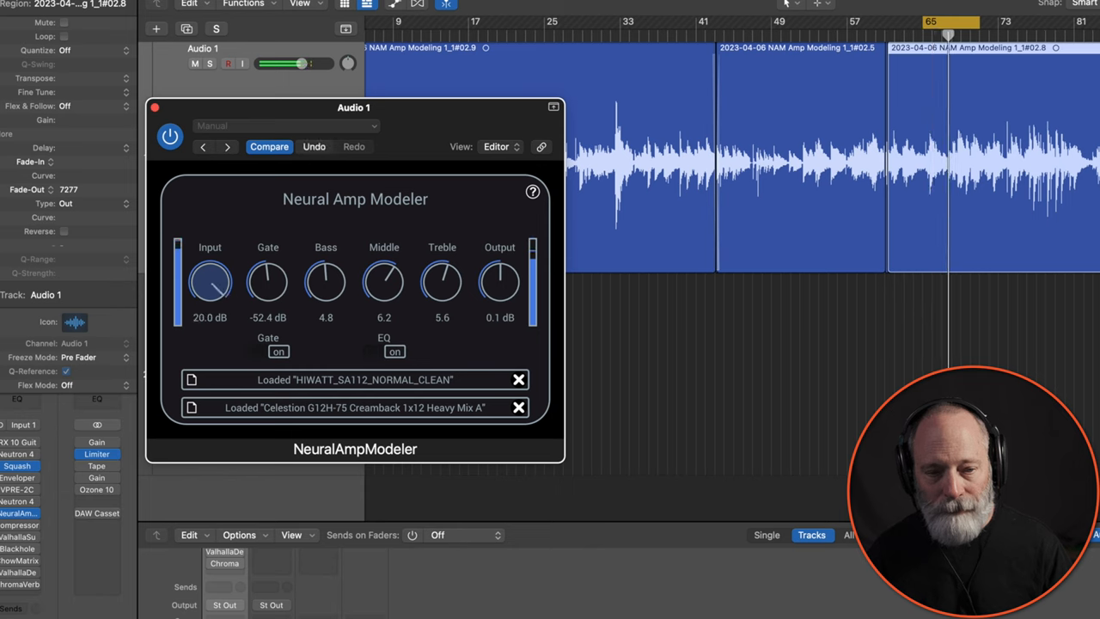
pyautogui.moveTo(210, 282); pyautogui.dragTo(209, 310)
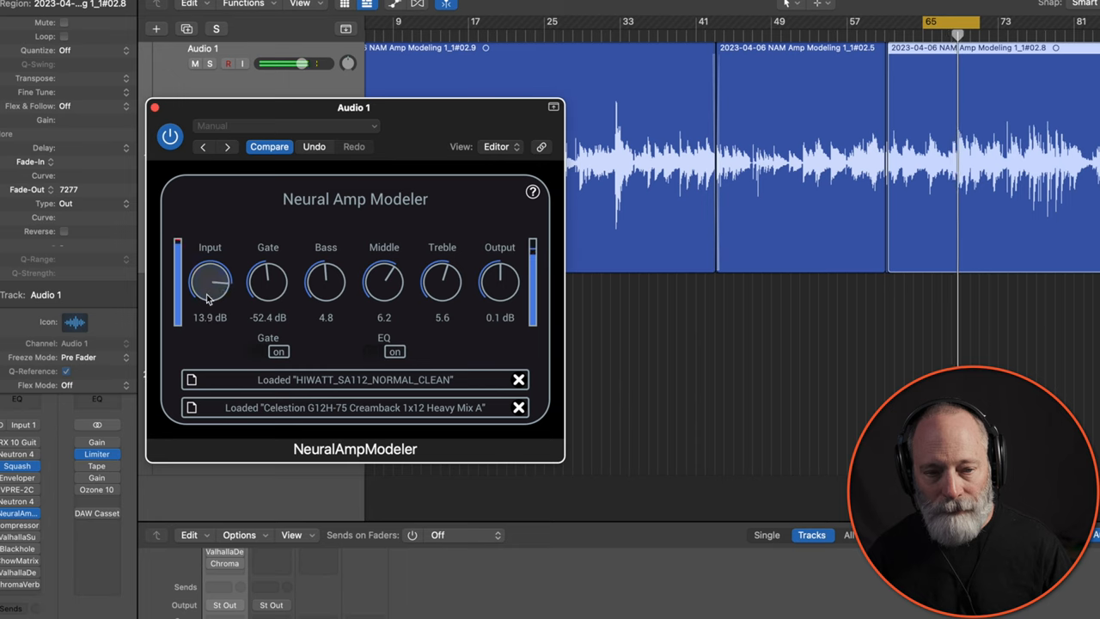
# - Sweep bass and middle, leaving bass at 4.0 and middle at 6.4
pyautogui.moveTo(327, 282); pyautogui.dragTo(326, 254)
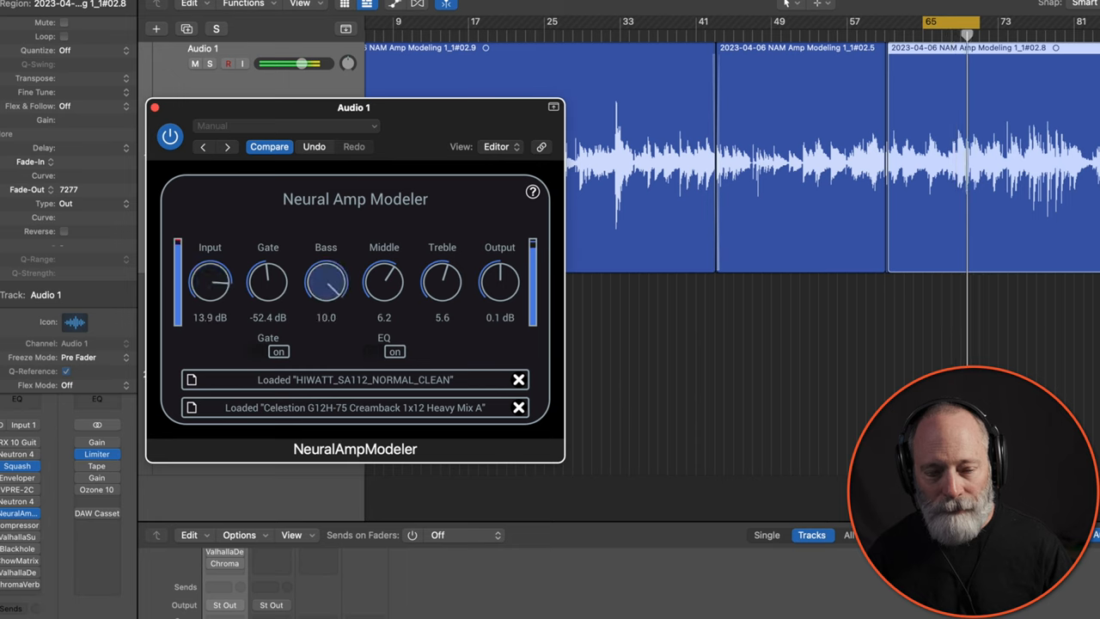
pyautogui.moveTo(326, 282); pyautogui.dragTo(326, 310)
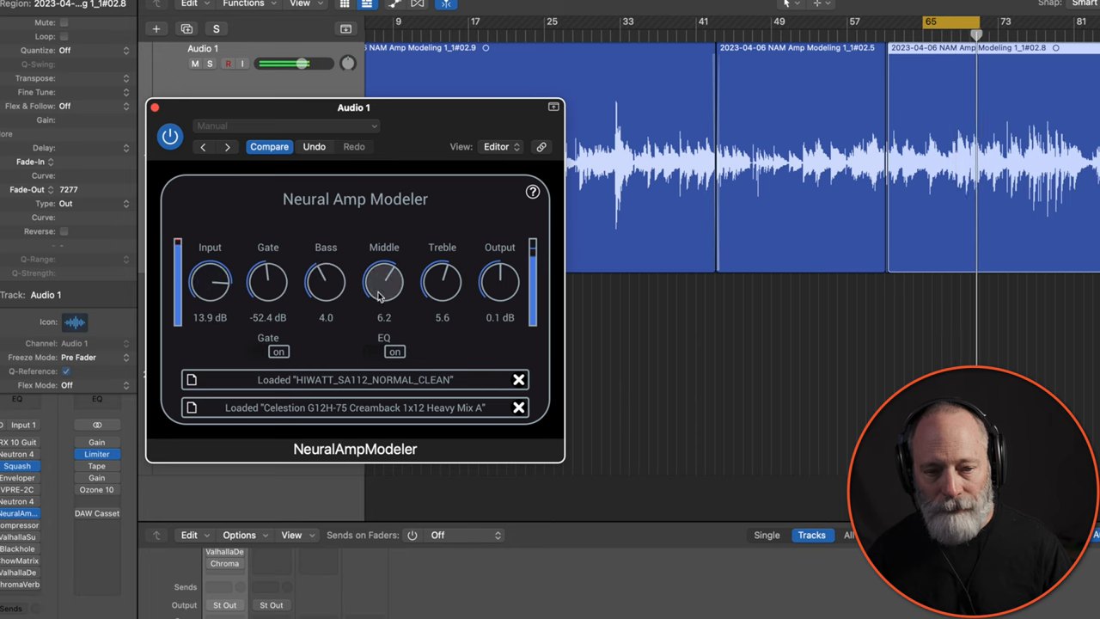
pyautogui.moveTo(385, 282); pyautogui.dragTo(384, 264)
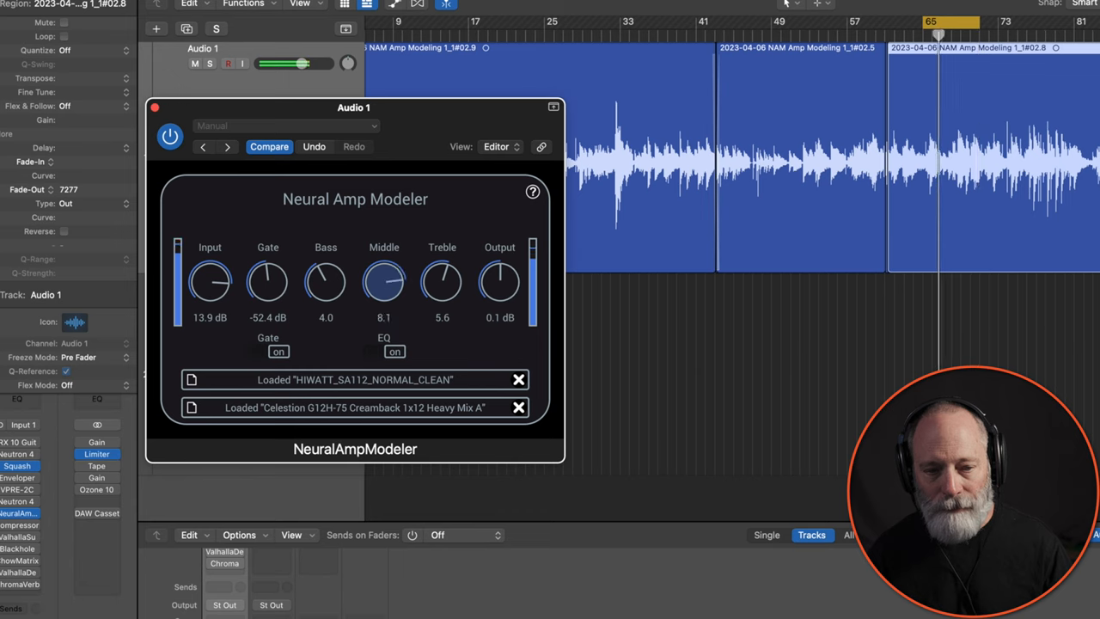
pyautogui.moveTo(383, 282); pyautogui.dragTo(383, 301)
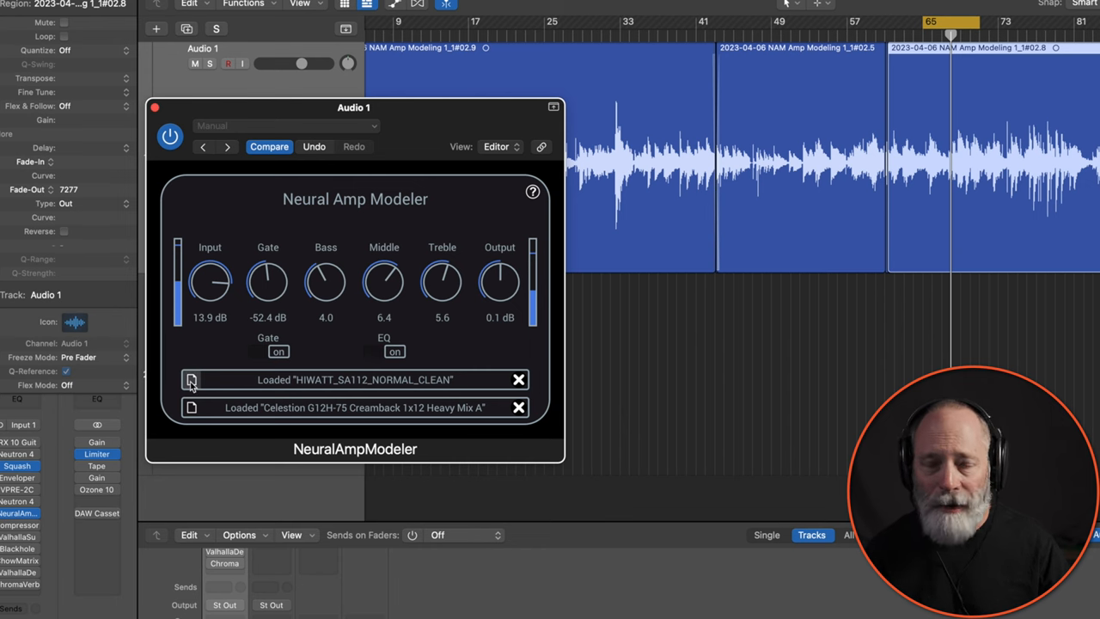
# - Load the Marshall-1978-2203-PowerAmpOnly capture through the Celestion Creamback 1x12 IR
pyautogui.click(191, 380)
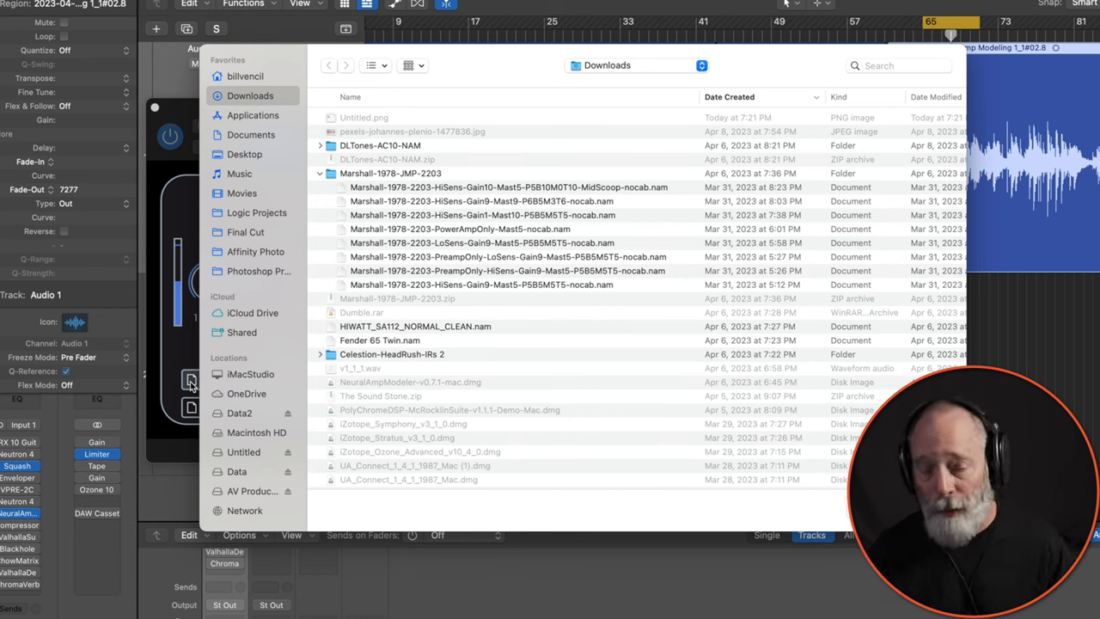
pyautogui.moveTo(429, 232)
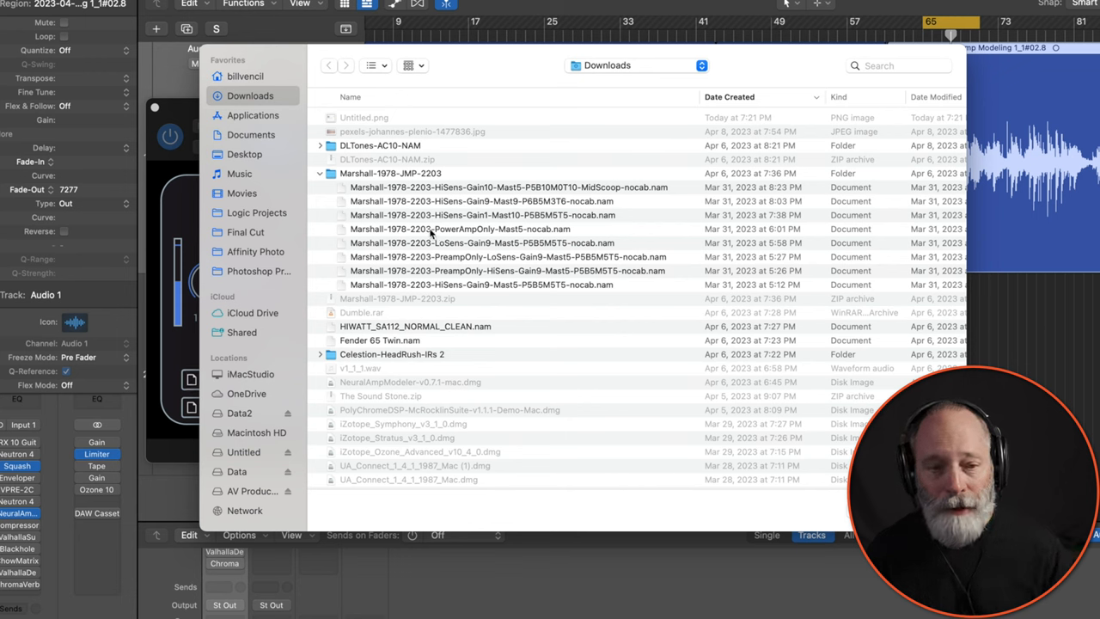
pyautogui.click(460, 229)
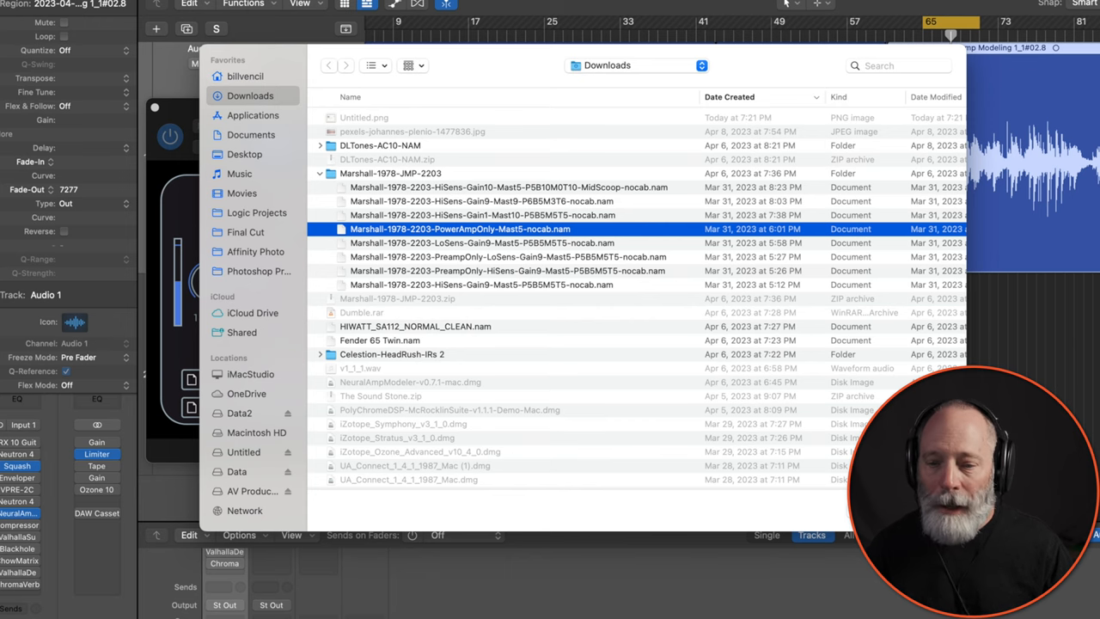
pyautogui.doubleClick(460, 228)
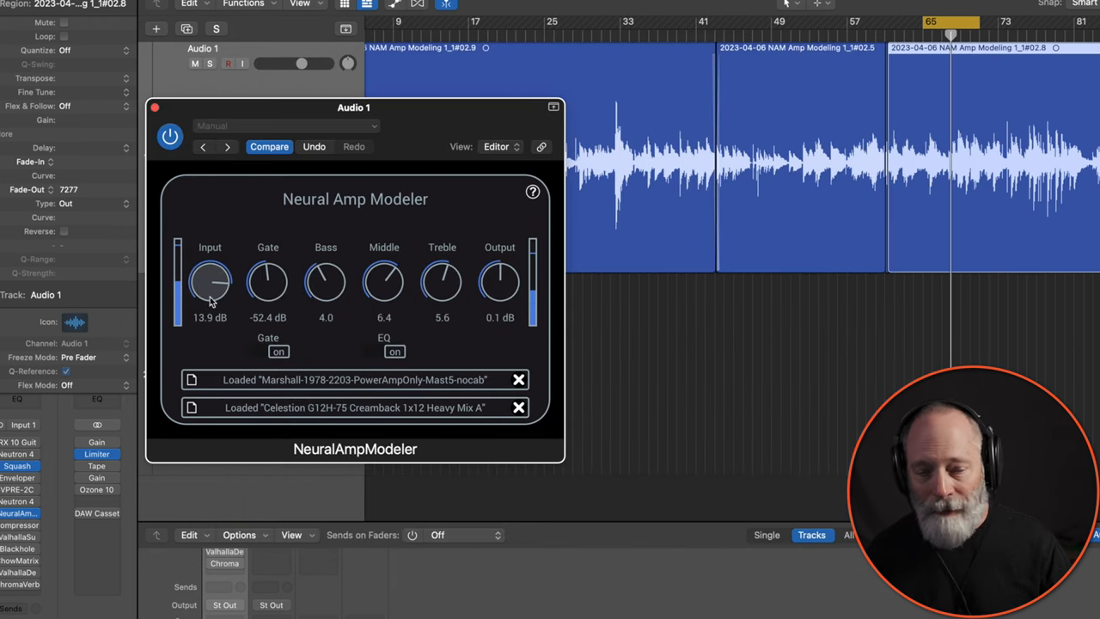
# - Audition the Marshall model with input around 14.4 dB, bass 3.7 and middle 6.0
pyautogui.moveTo(210, 281); pyautogui.dragTo(204, 295)
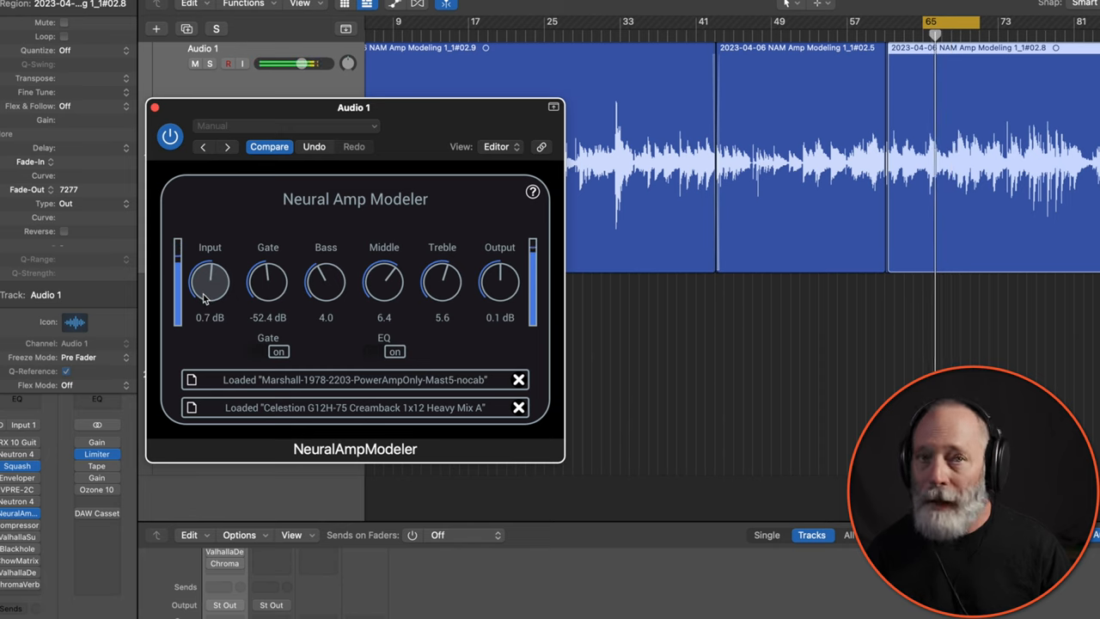
pyautogui.moveTo(210, 281); pyautogui.dragTo(209, 249)
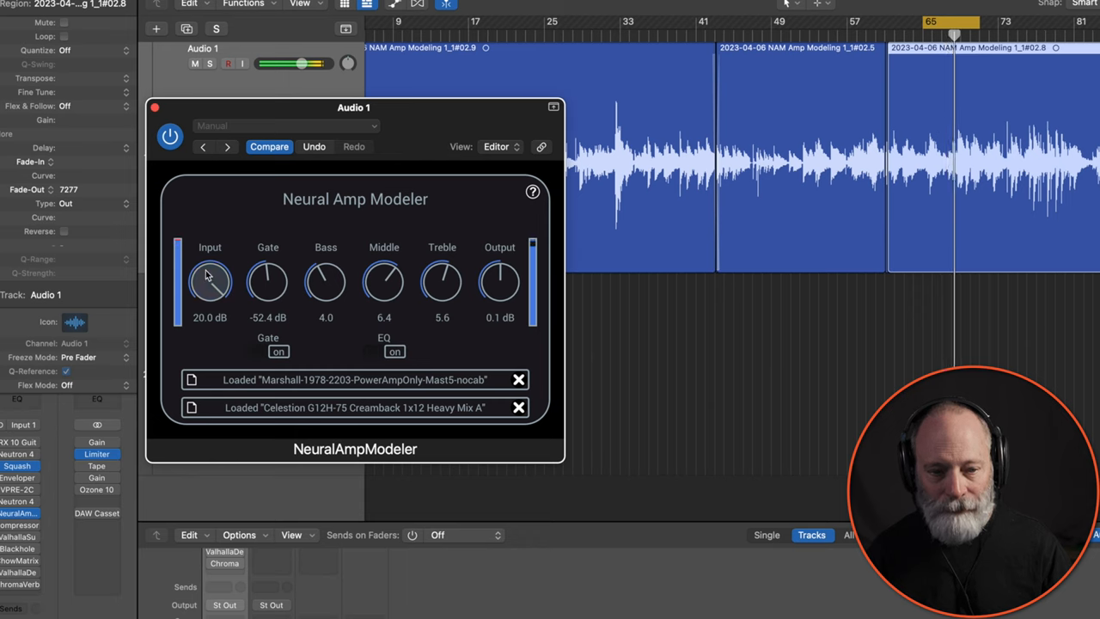
pyautogui.moveTo(326, 282); pyautogui.dragTo(326, 249)
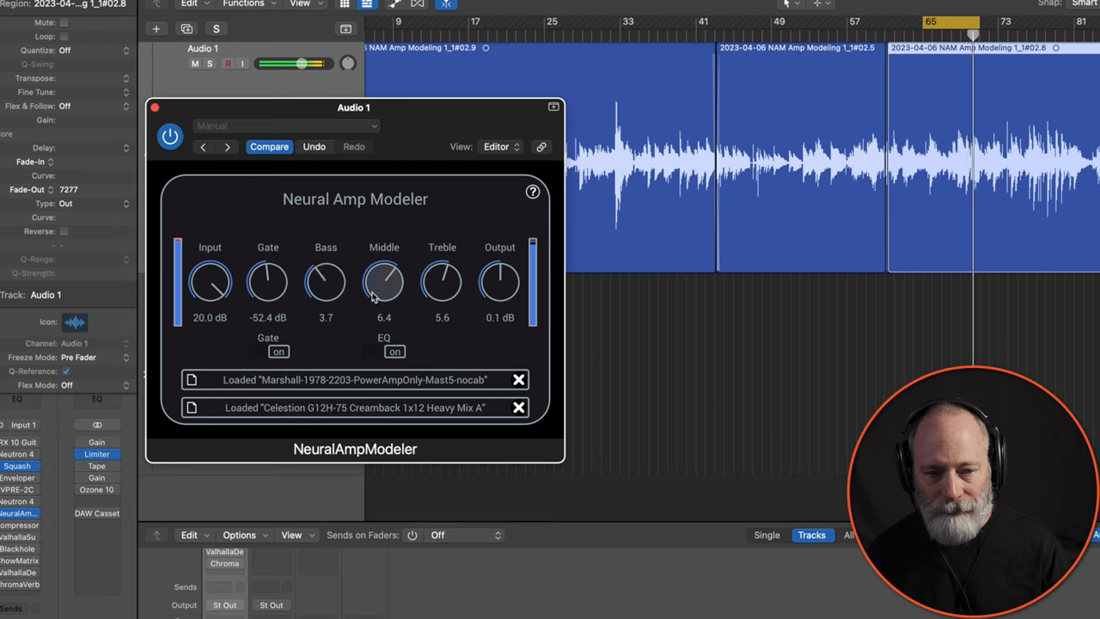
pyautogui.moveTo(383, 279); pyautogui.dragTo(383, 288)
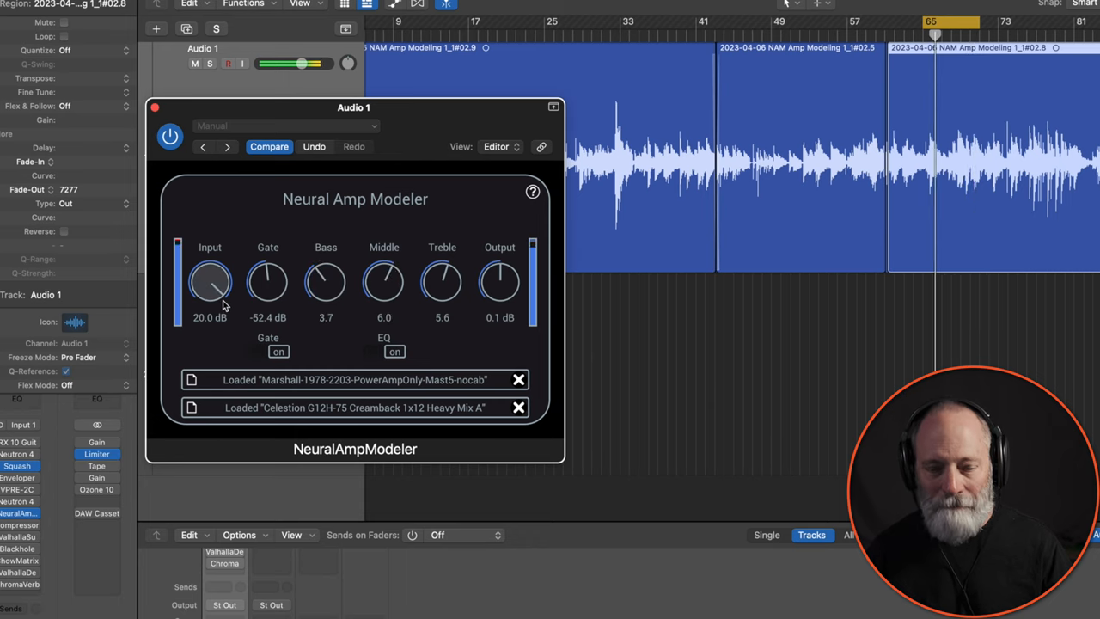
pyautogui.moveTo(210, 275); pyautogui.dragTo(210, 292)
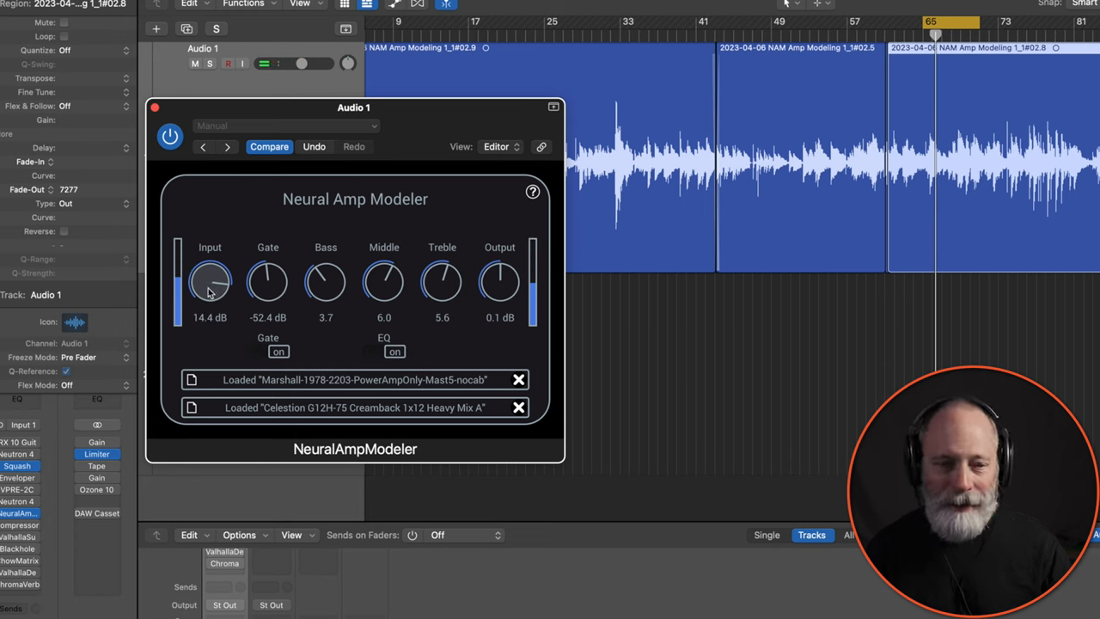
# - Swap in the Fender 65 Twin.nam capture and nudge its input gain up slightly
pyautogui.click(192, 380)
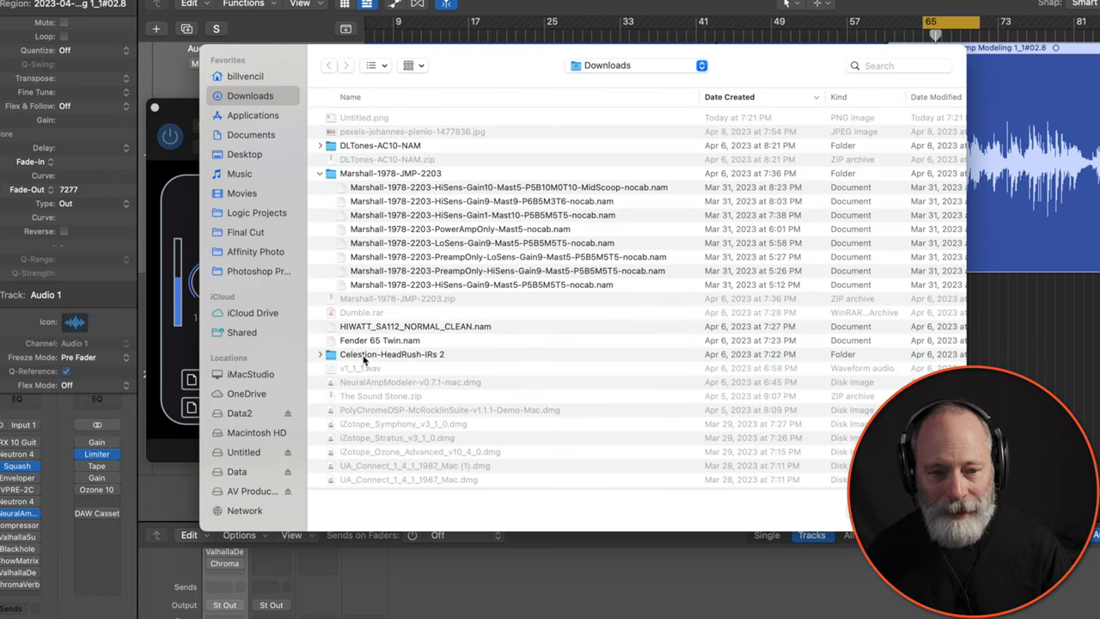
pyautogui.click(379, 341)
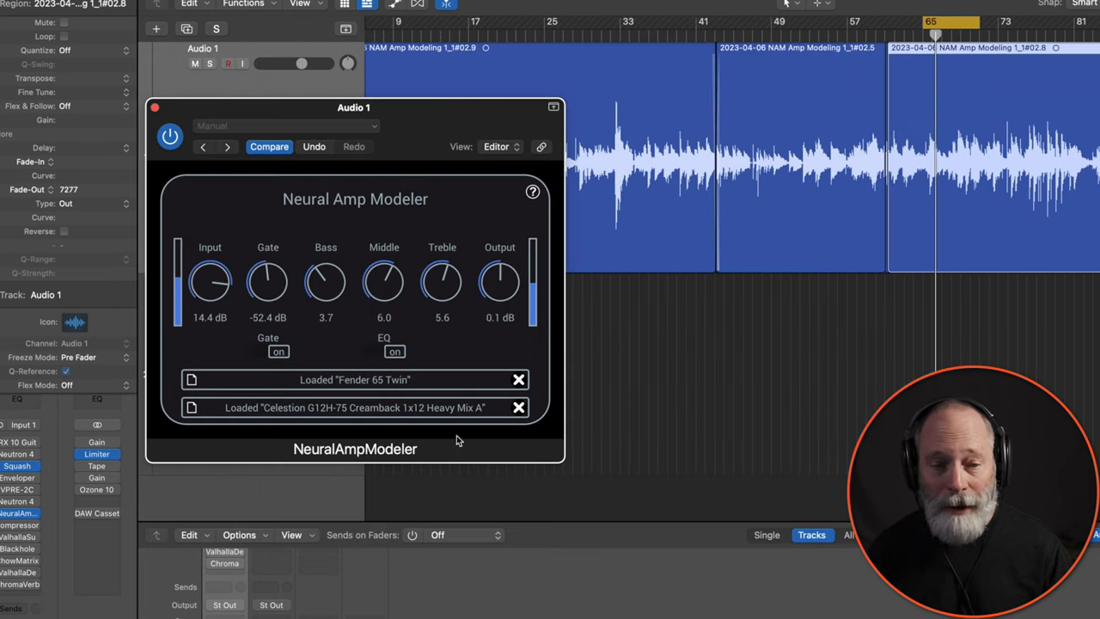
pyautogui.moveTo(209, 282); pyautogui.dragTo(210, 277)
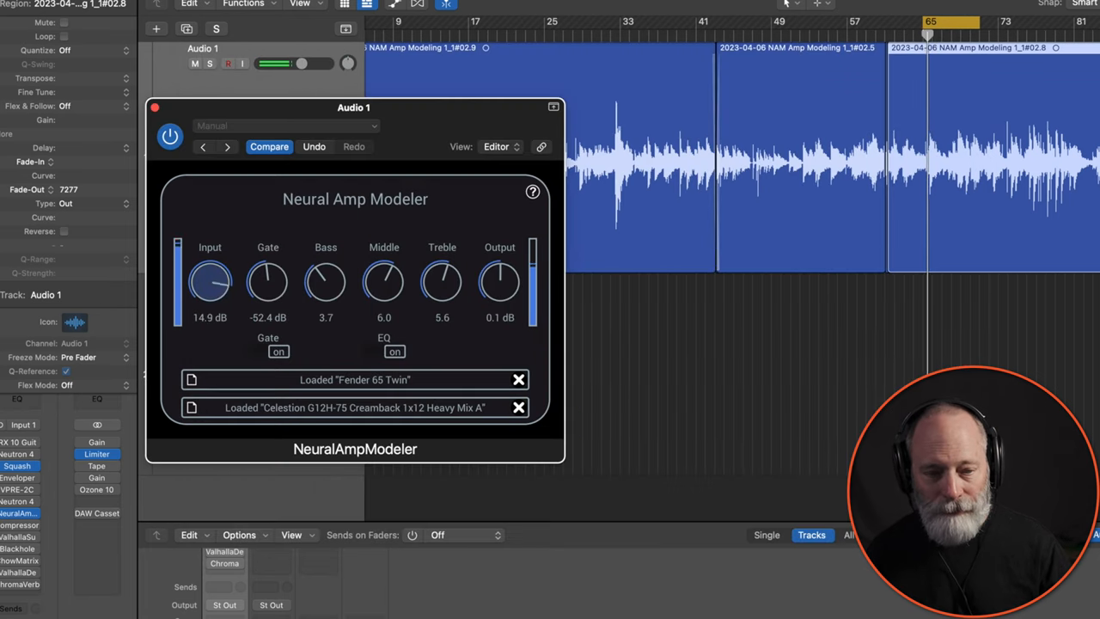
pyautogui.moveTo(209, 281); pyautogui.dragTo(209, 249)
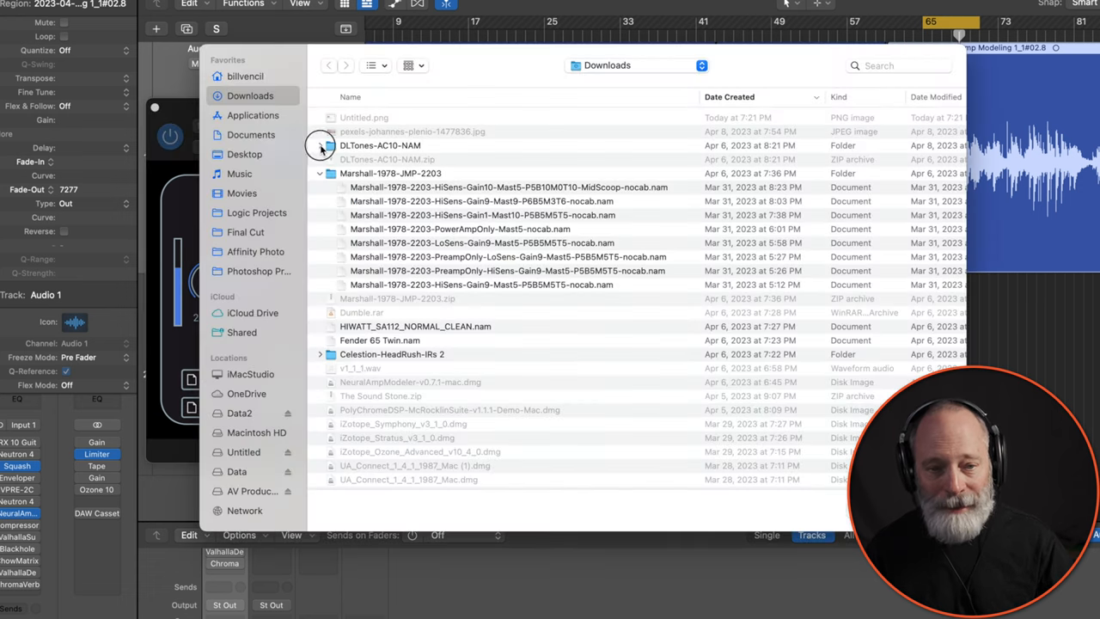
# - Load the AC10-FatJangle model from the DLTones AC10 folder
pyautogui.click(319, 144)
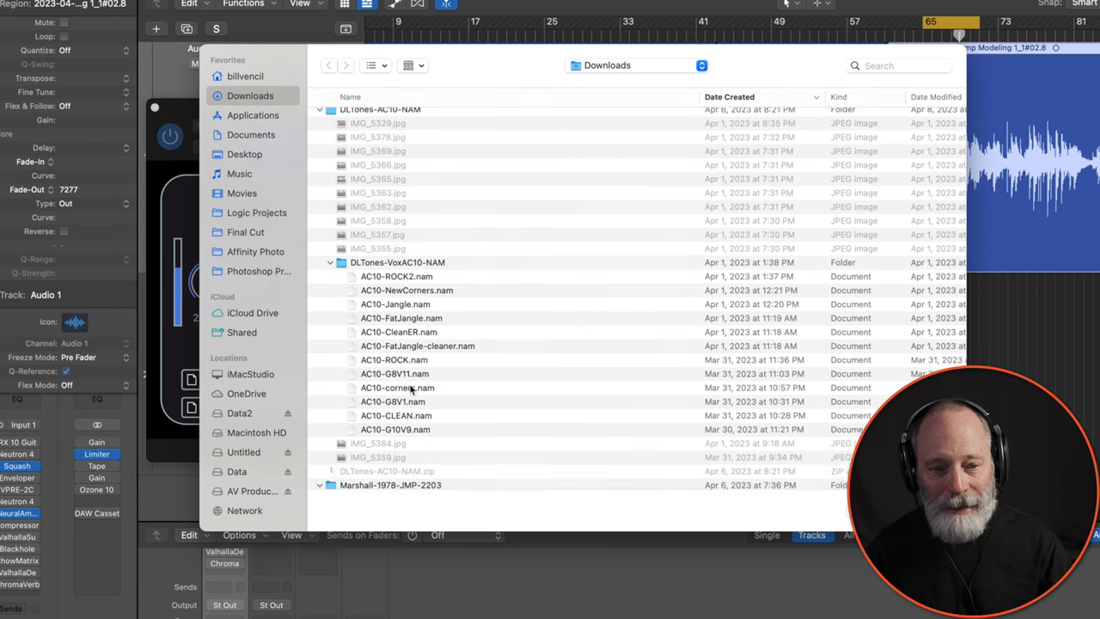
pyautogui.scroll(-3)
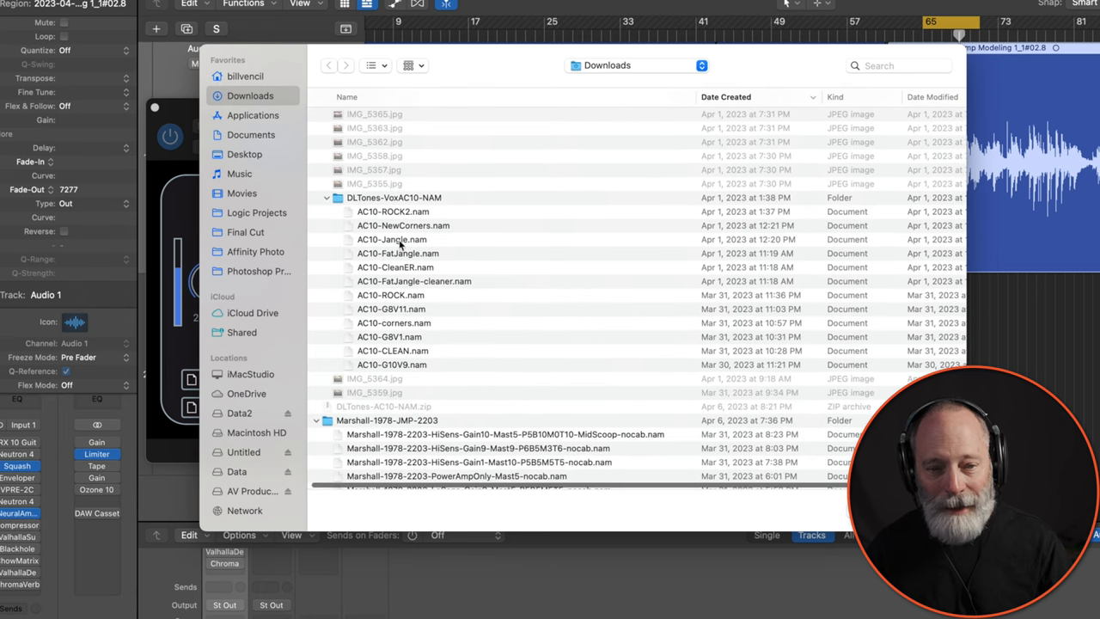
pyautogui.click(398, 252)
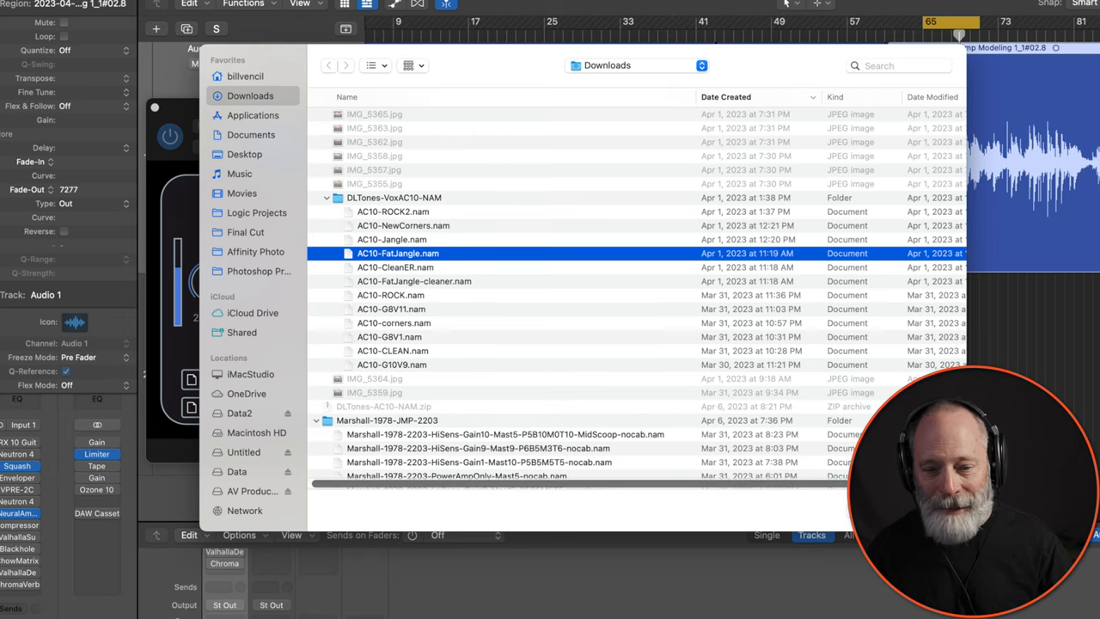
pyautogui.doubleClick(399, 252)
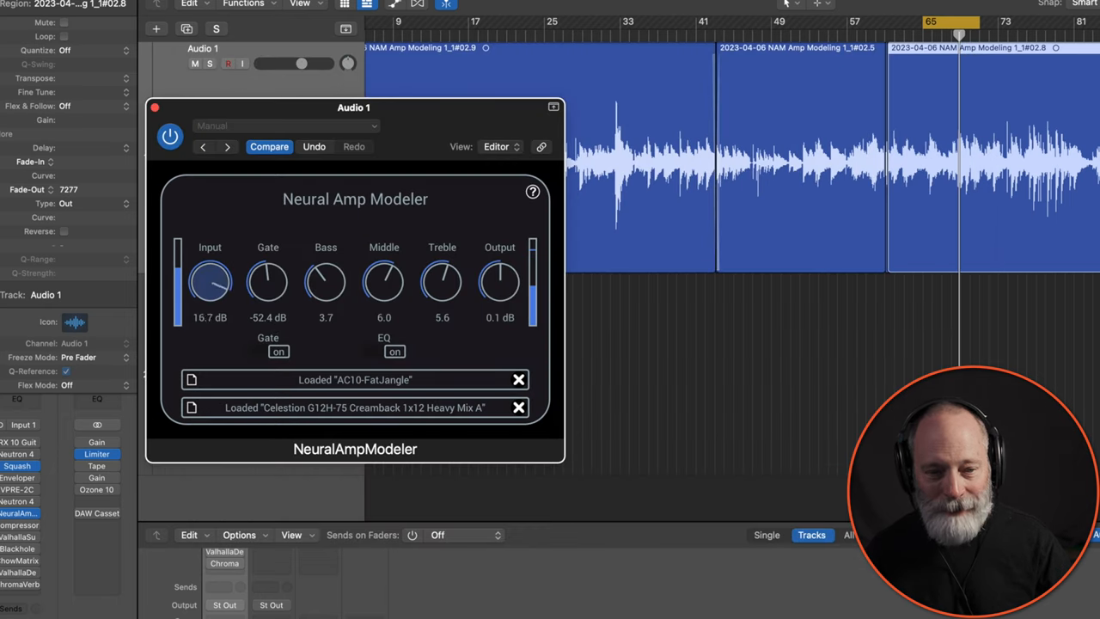
# - Audition the AC10 with treble at 10 and input swept from about 19 dB down to -4 dB
pyautogui.moveTo(210, 281); pyautogui.dragTo(215, 271)
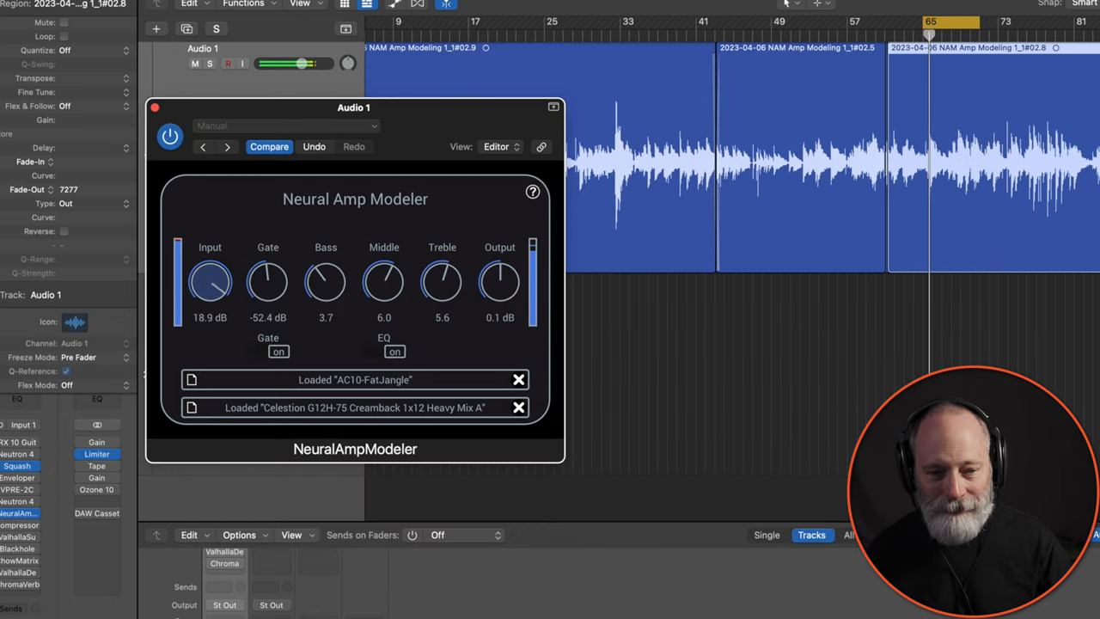
pyautogui.moveTo(210, 282); pyautogui.dragTo(210, 295)
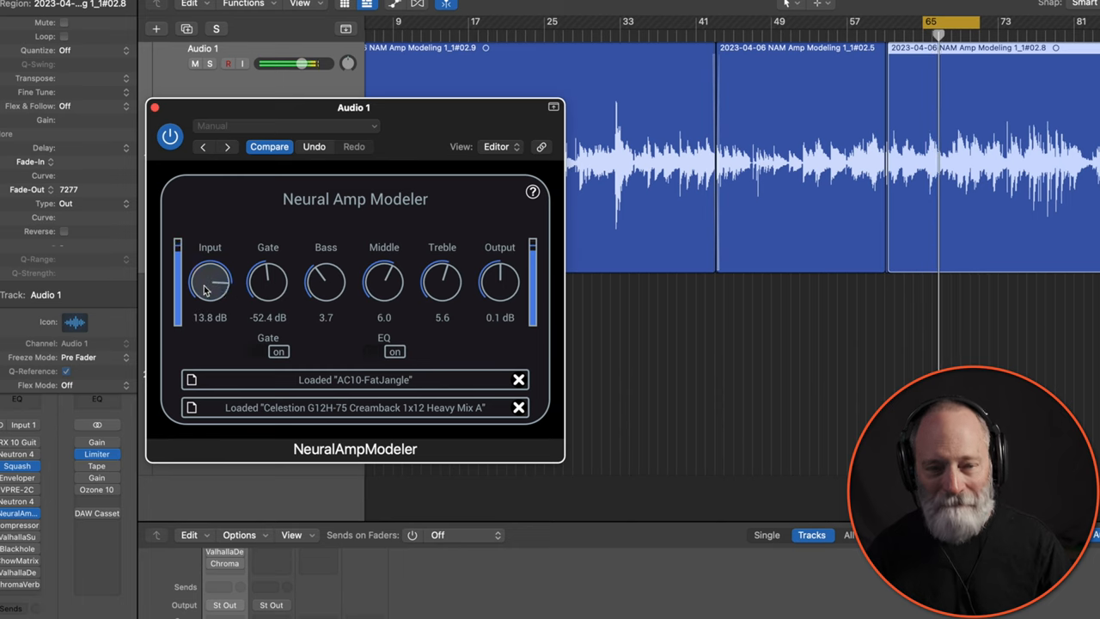
pyautogui.moveTo(442, 282); pyautogui.dragTo(442, 249)
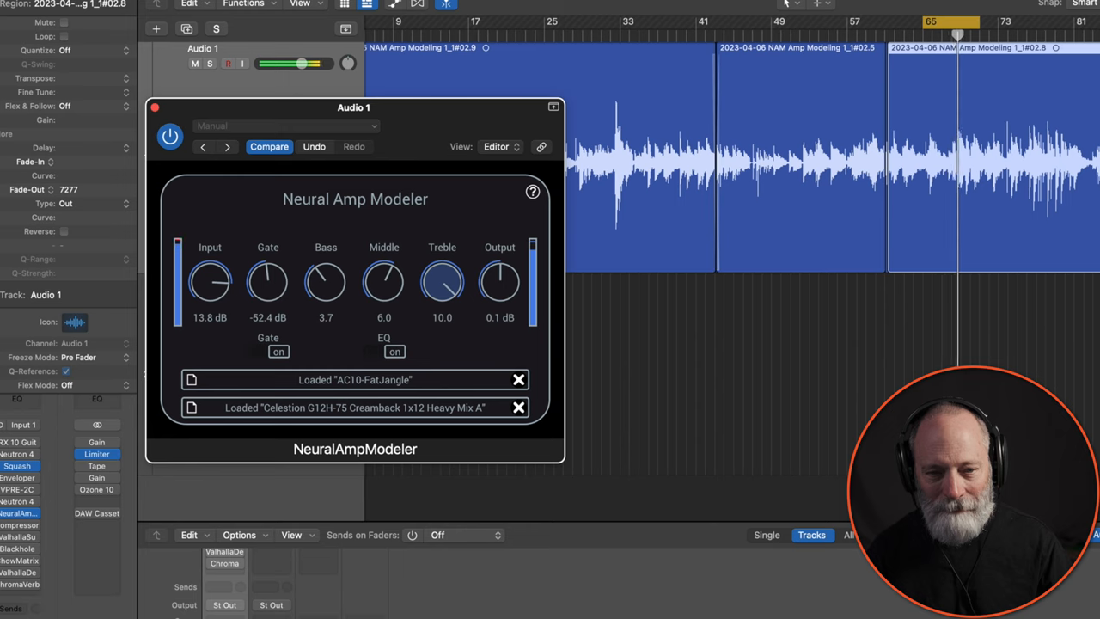
pyautogui.moveTo(210, 281); pyautogui.dragTo(209, 309)
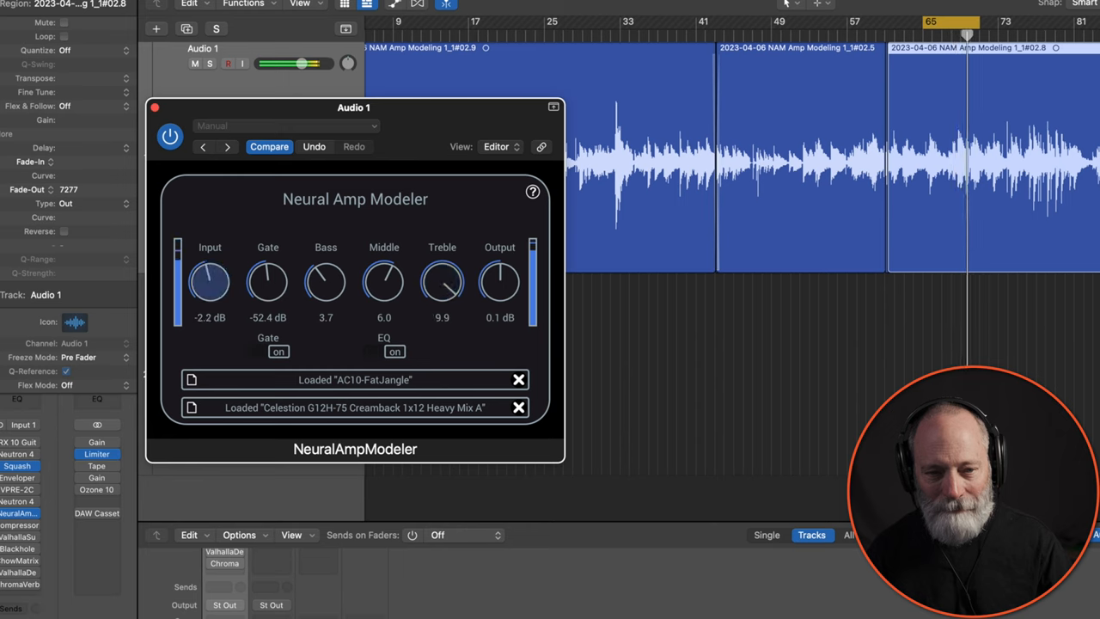
pyautogui.moveTo(210, 282); pyautogui.dragTo(209, 292)
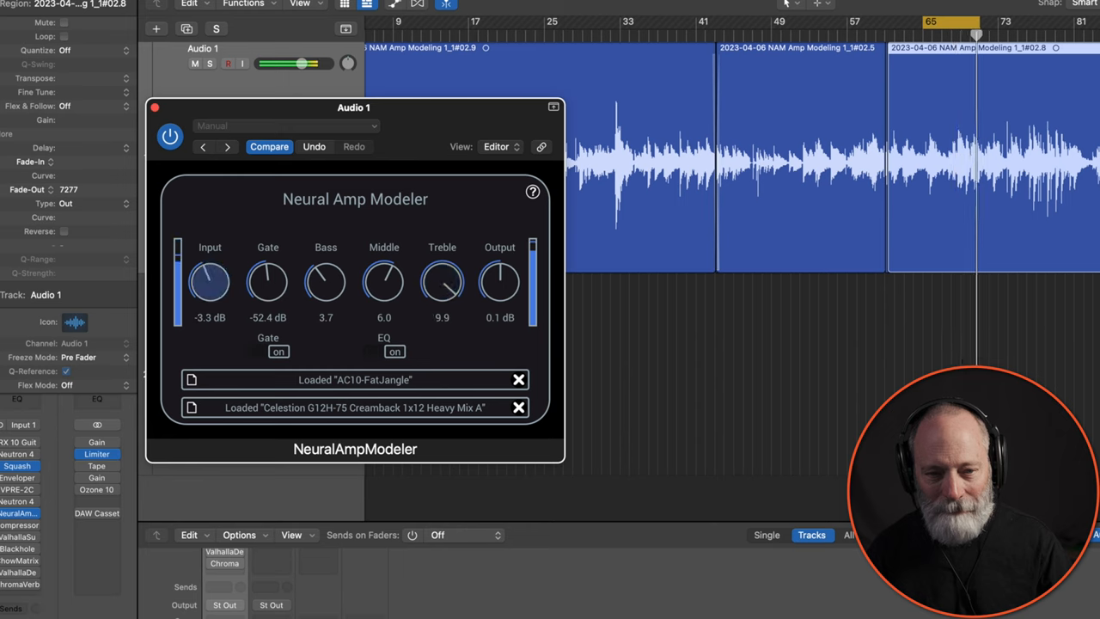
pyautogui.moveTo(210, 282); pyautogui.dragTo(210, 292)
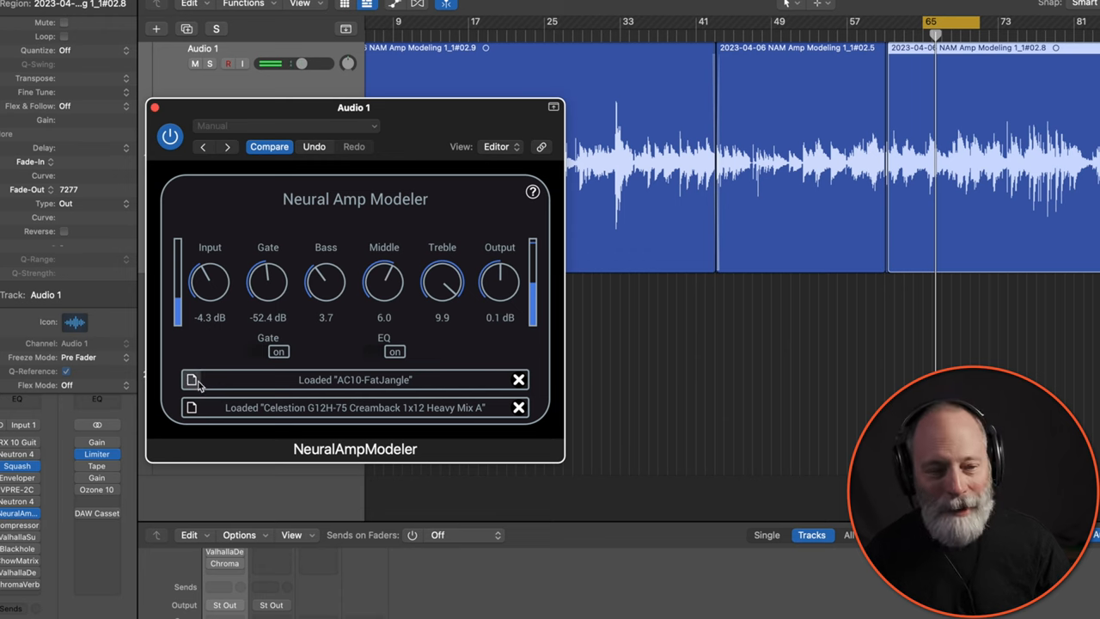
# - Return to HIWATT_SA112_NORMAL_CLEAN.nam with treble and middle near 5.8
pyautogui.click(191, 380)
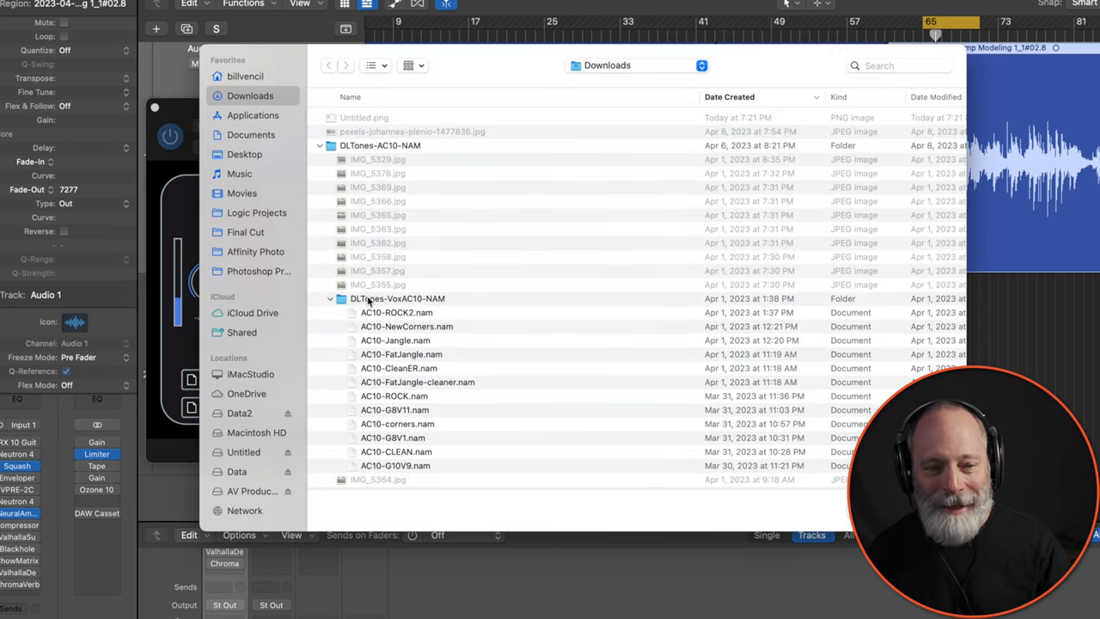
pyautogui.scroll(-3)
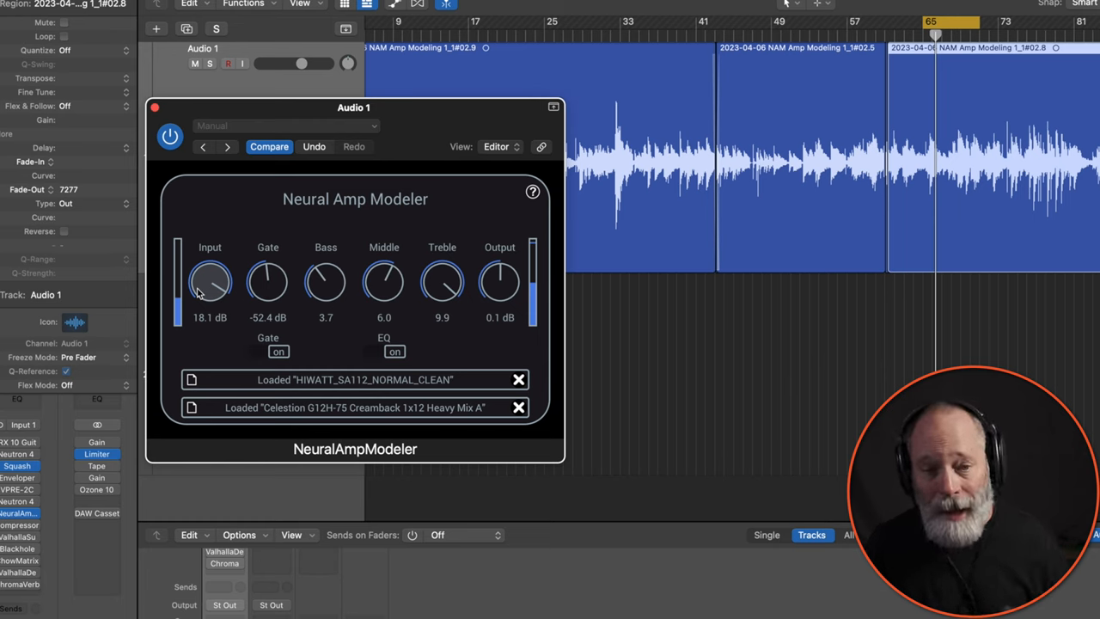
pyautogui.moveTo(326, 282)
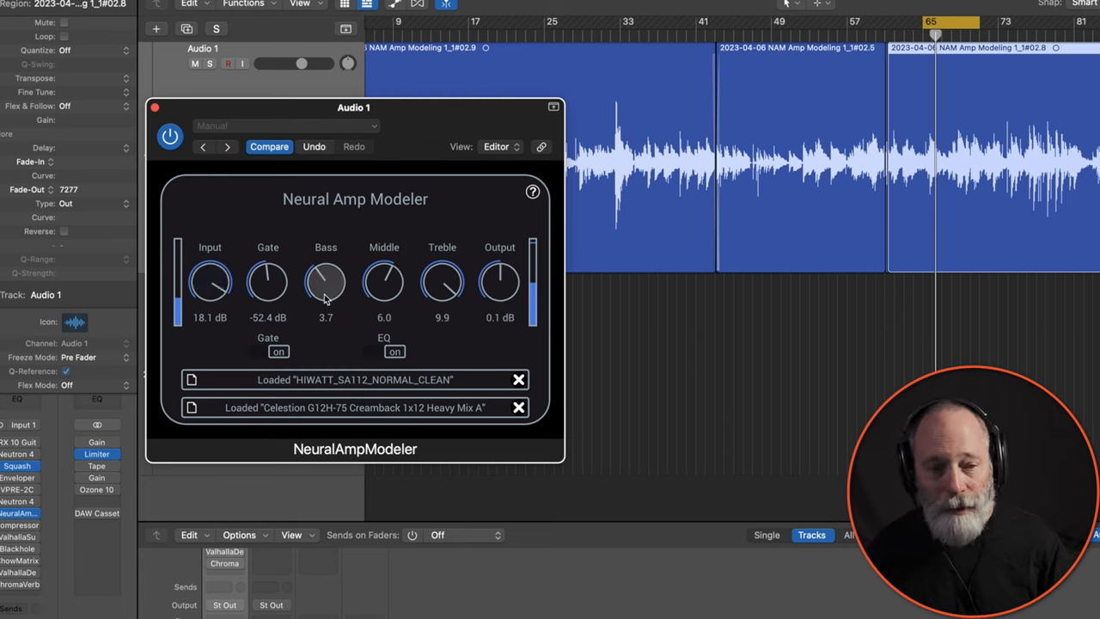
pyautogui.moveTo(441, 279); pyautogui.dragTo(442, 310)
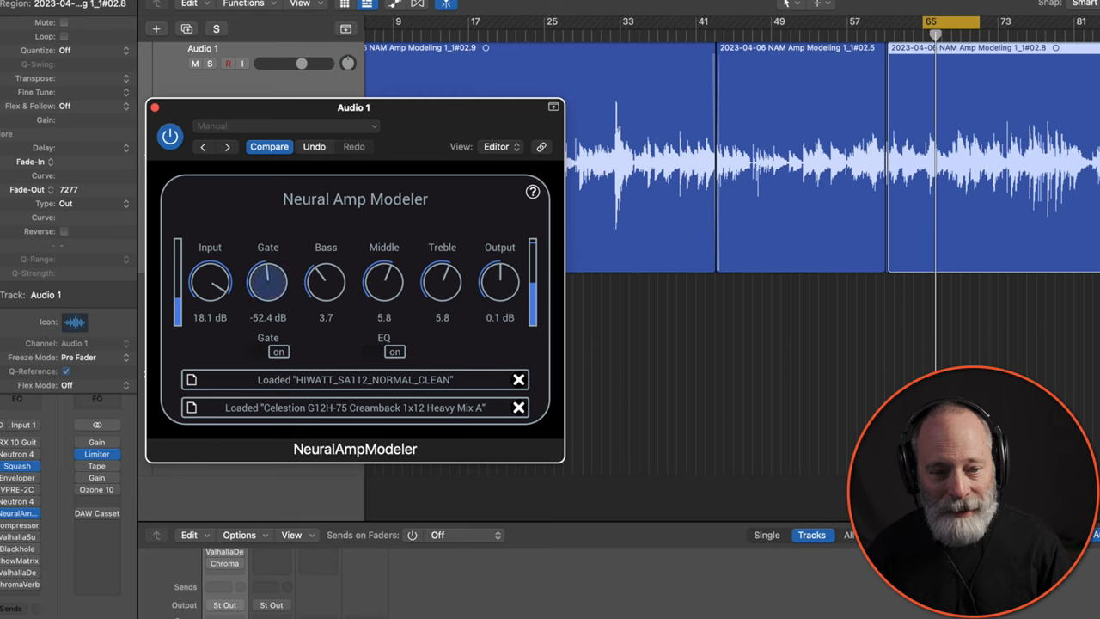
pyautogui.moveTo(268, 282); pyautogui.dragTo(268, 275)
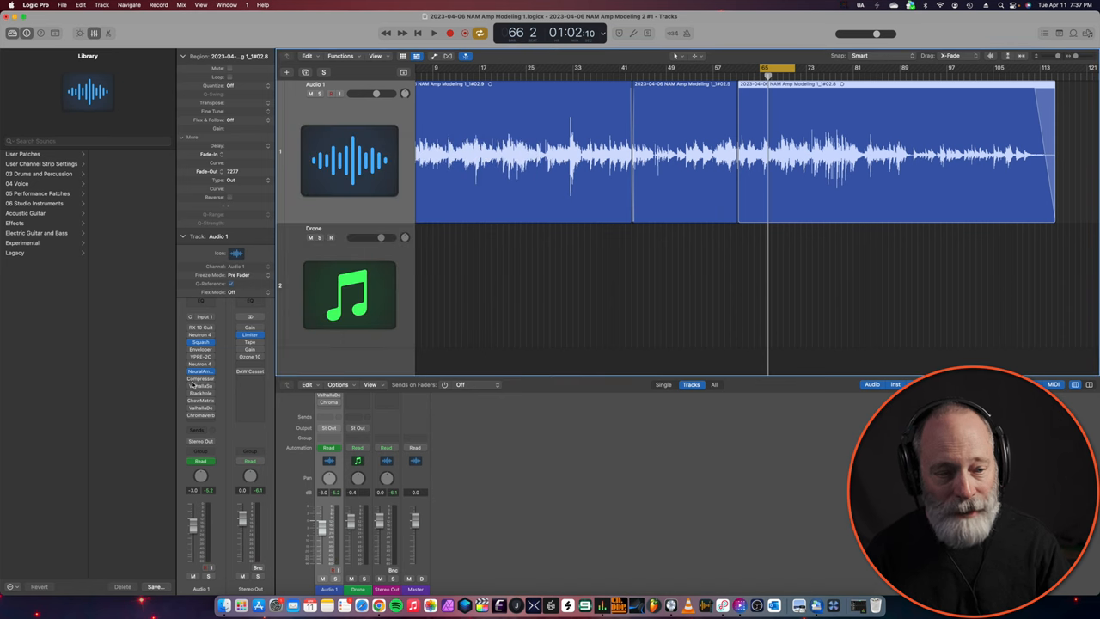
# - Bring up the Compressor on Audio 1 and play the track to hear it
pyautogui.click(200, 377)
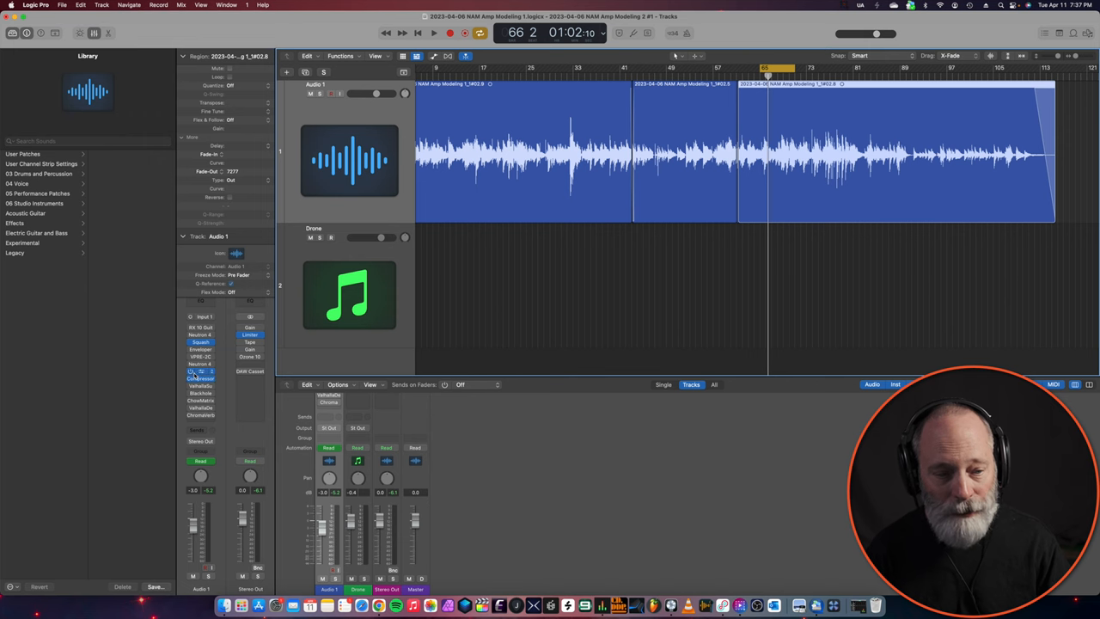
pyautogui.doubleClick(200, 378)
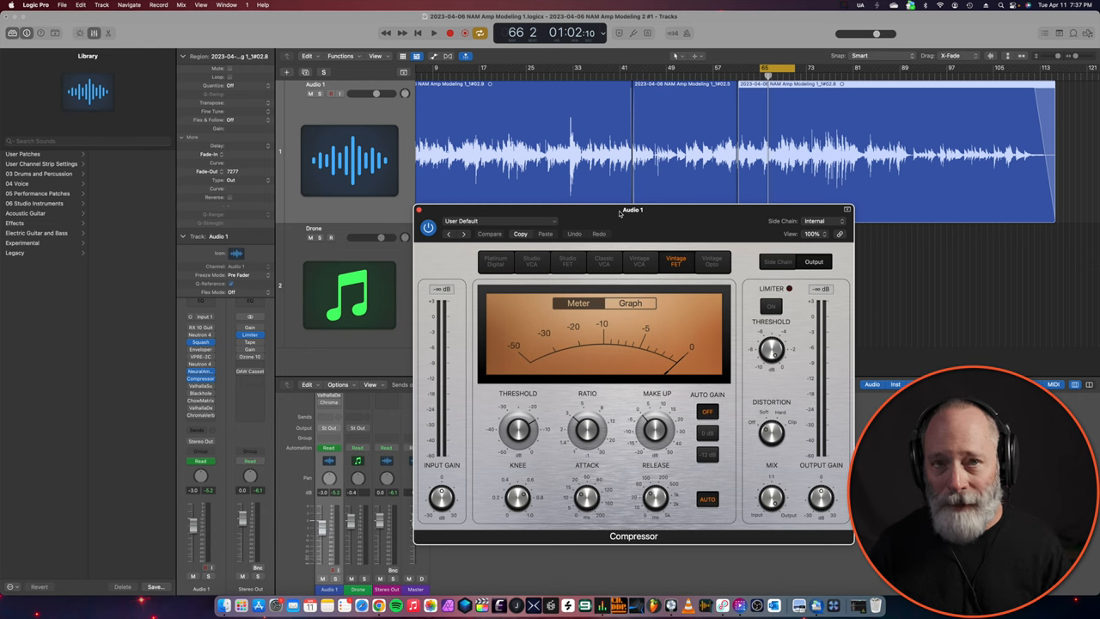
pyautogui.click(433, 32)
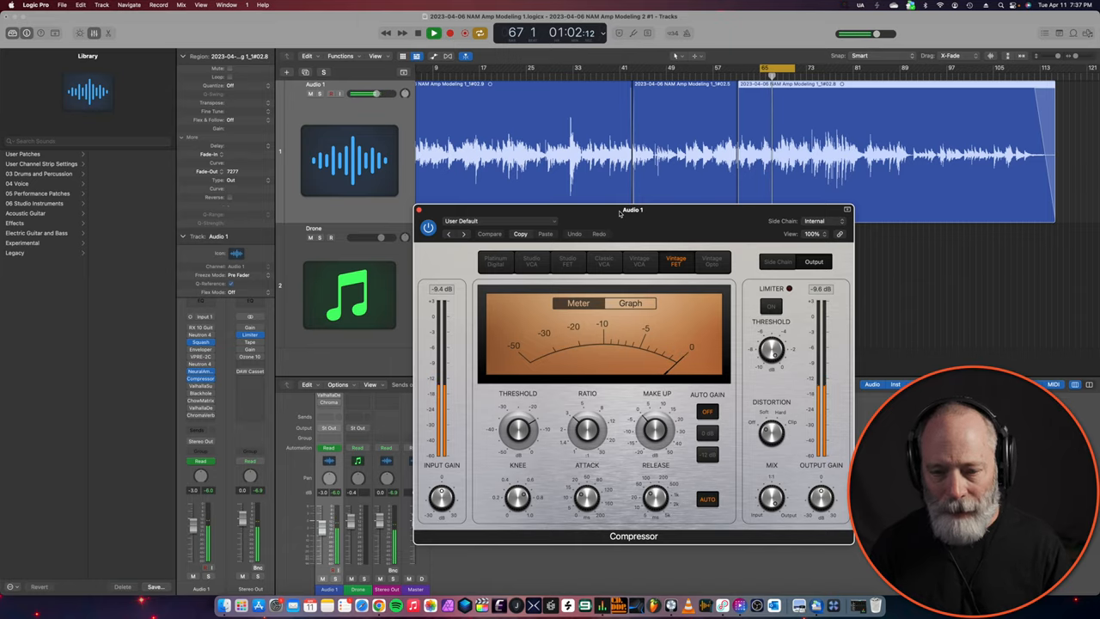
pyautogui.click(420, 210)
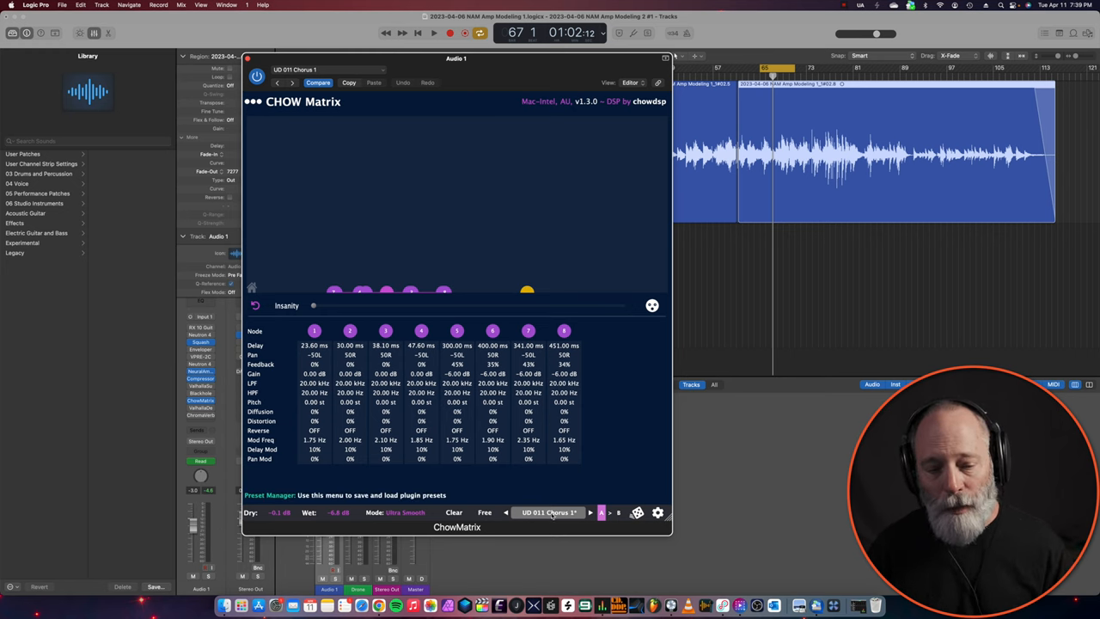
pyautogui.moveTo(553, 498)
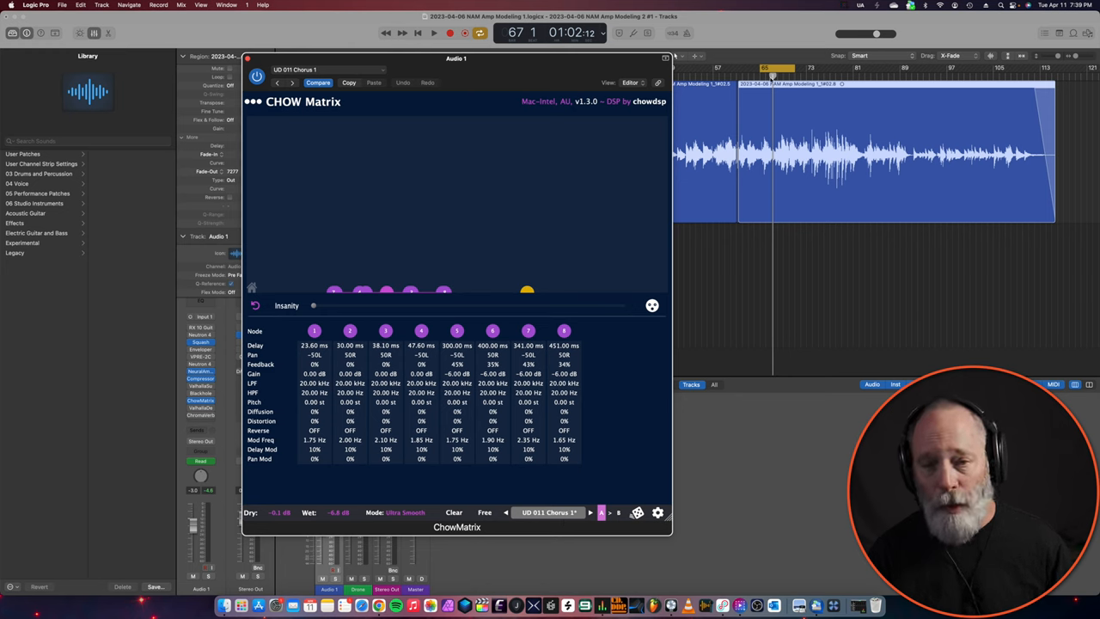
# - Play the track while the Chow Matrix delay editor is open on the guitar channel
pyautogui.click(433, 33)
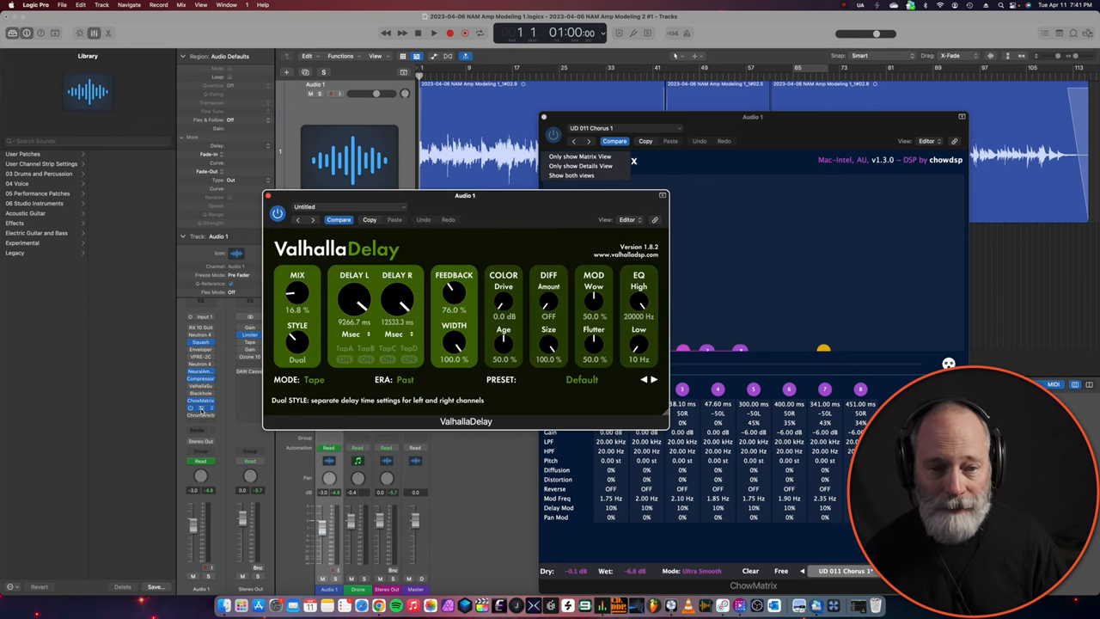
# - Reposition the ValhallaDelay window alongside the Chow Matrix editor
pyautogui.moveTo(464, 196); pyautogui.dragTo(524, 196)
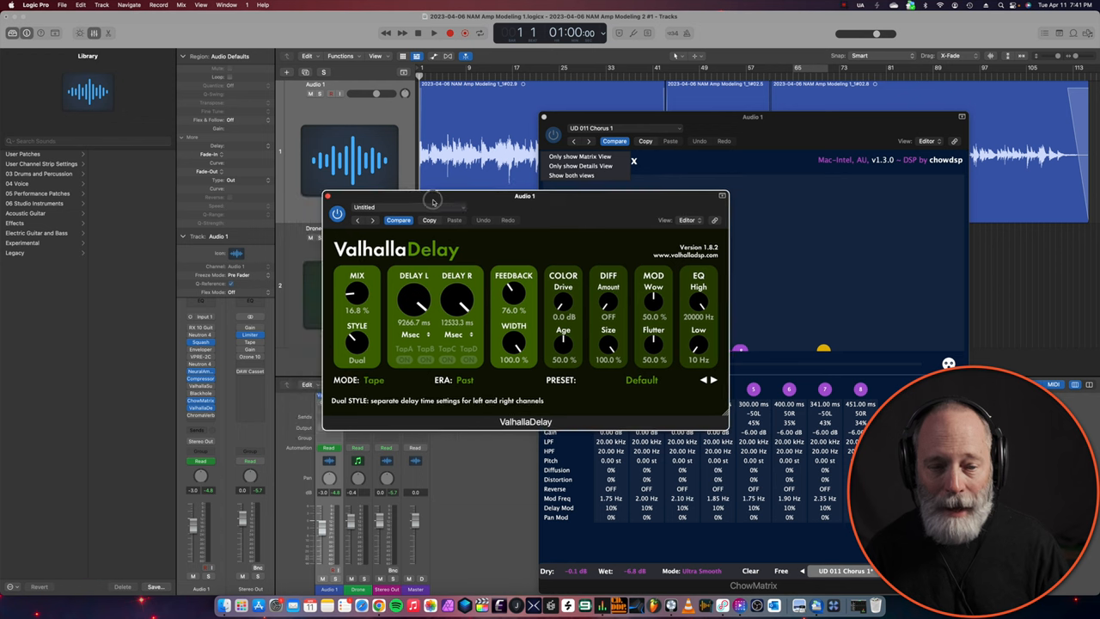
pyautogui.moveTo(433, 196); pyautogui.dragTo(340, 160)
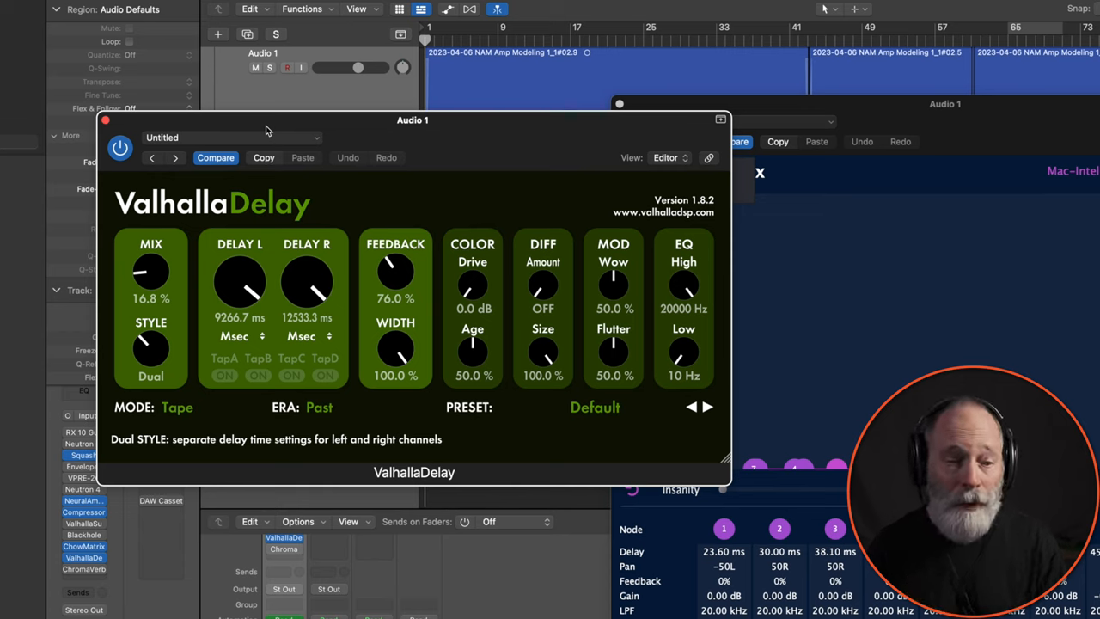
pyautogui.moveTo(398, 41)
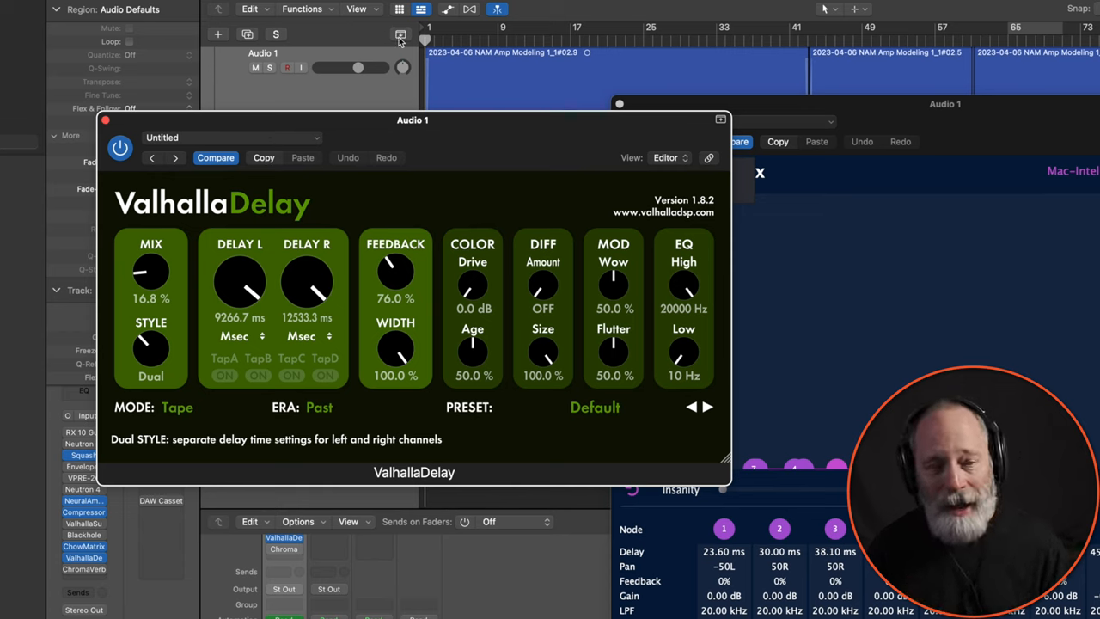
pyautogui.moveTo(412, 46)
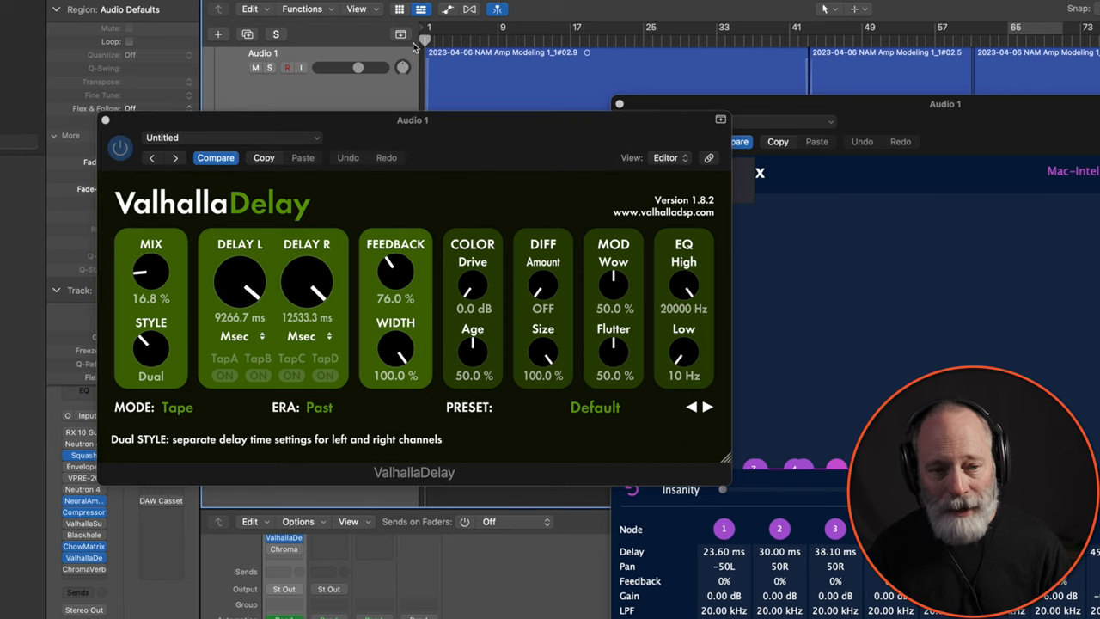
pyautogui.moveTo(144, 225)
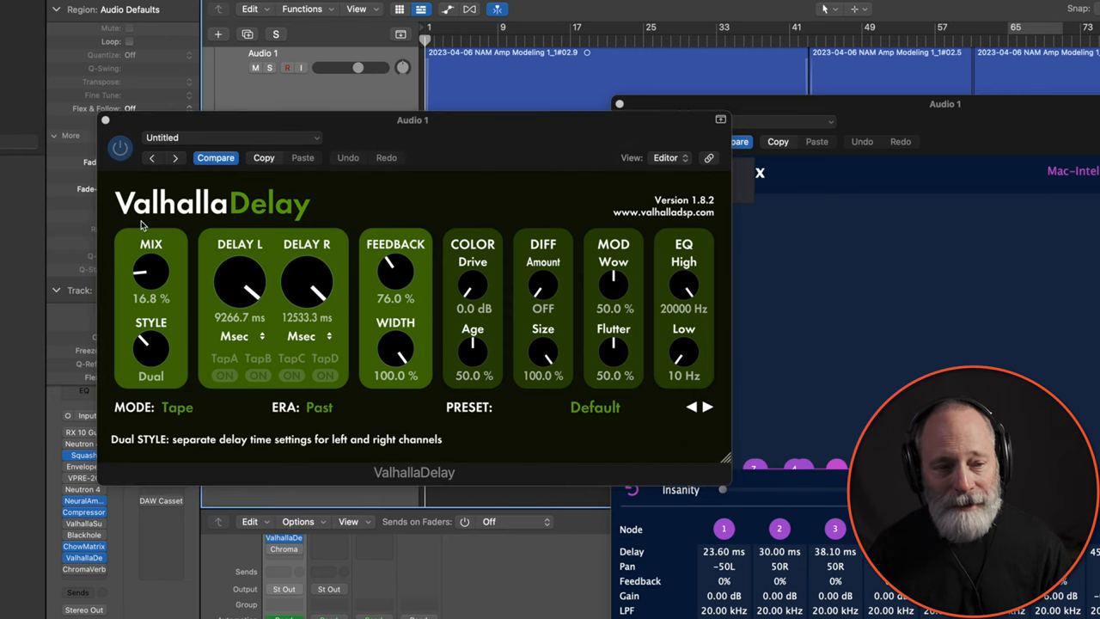
pyautogui.moveTo(178, 275)
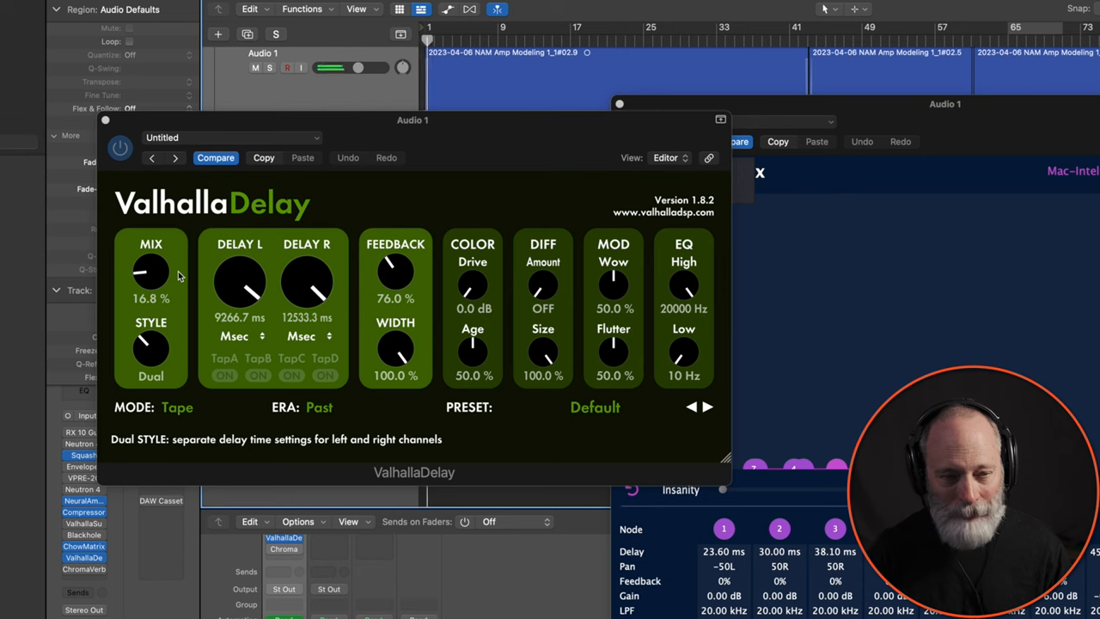
pyautogui.moveTo(151, 275)
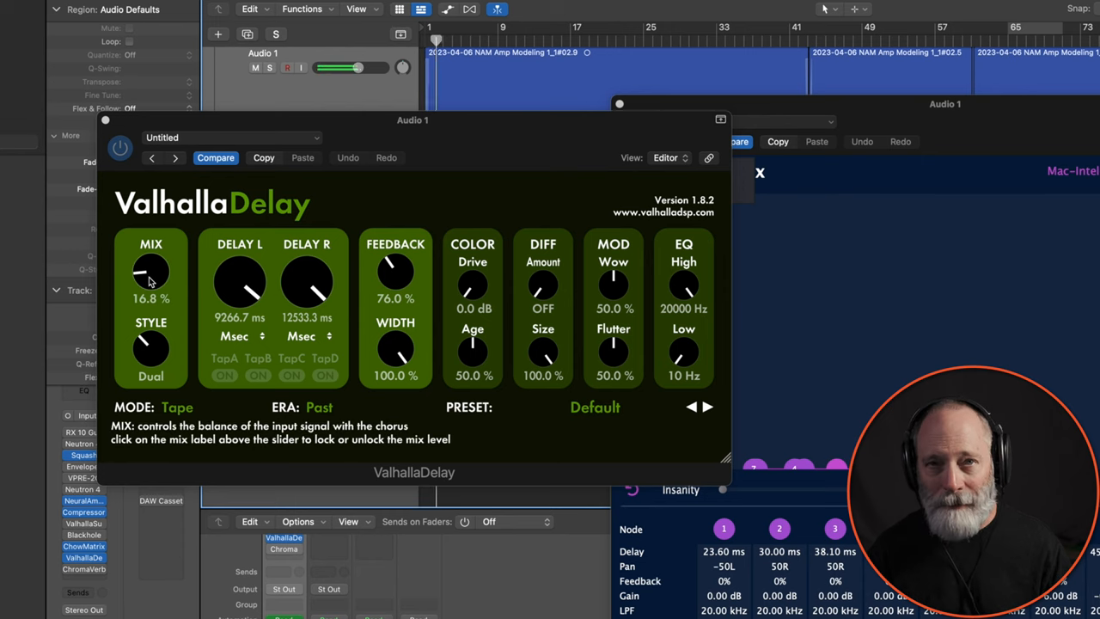
# - Sweep the ValhallaDelay mix up to about 37% and settle it back near 21%
pyautogui.moveTo(151, 278); pyautogui.dragTo(152, 257)
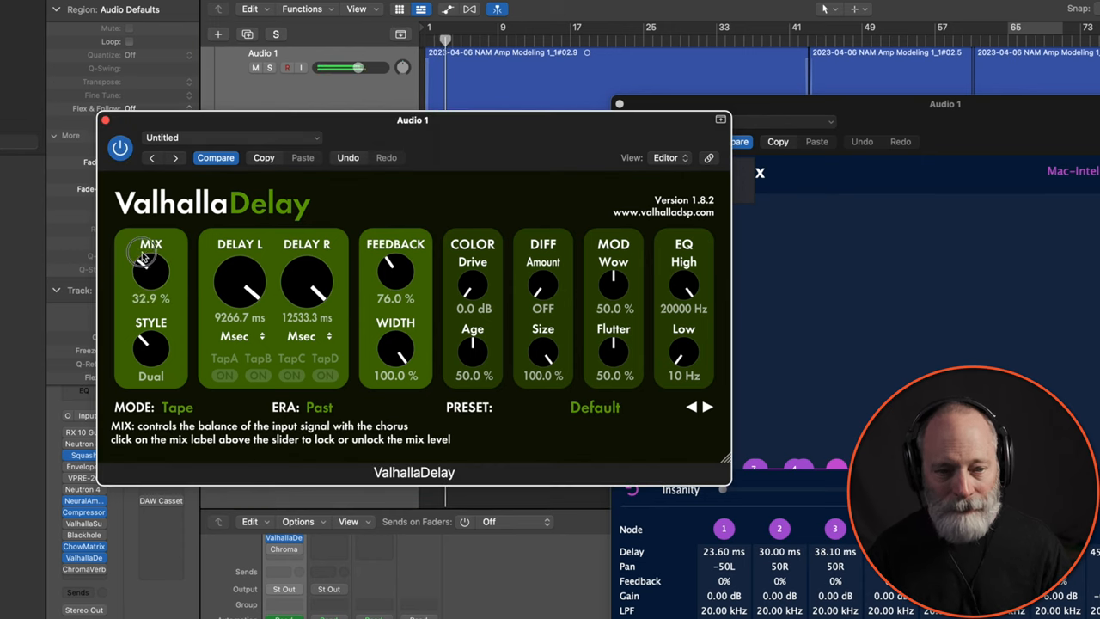
pyautogui.moveTo(151, 271); pyautogui.dragTo(152, 262)
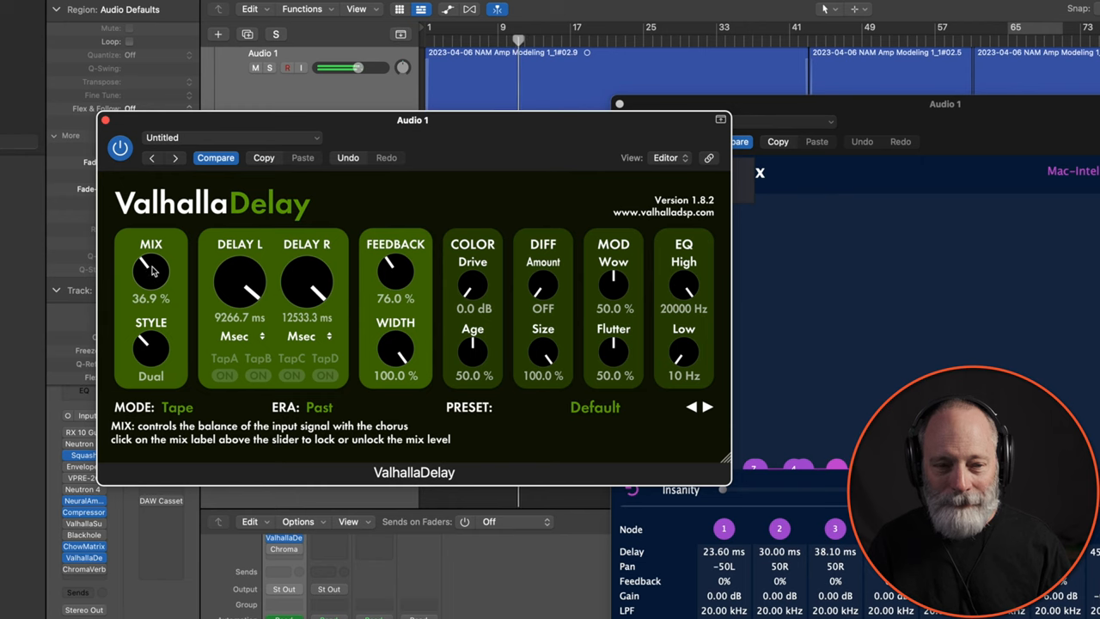
pyautogui.moveTo(151, 271); pyautogui.dragTo(146, 292)
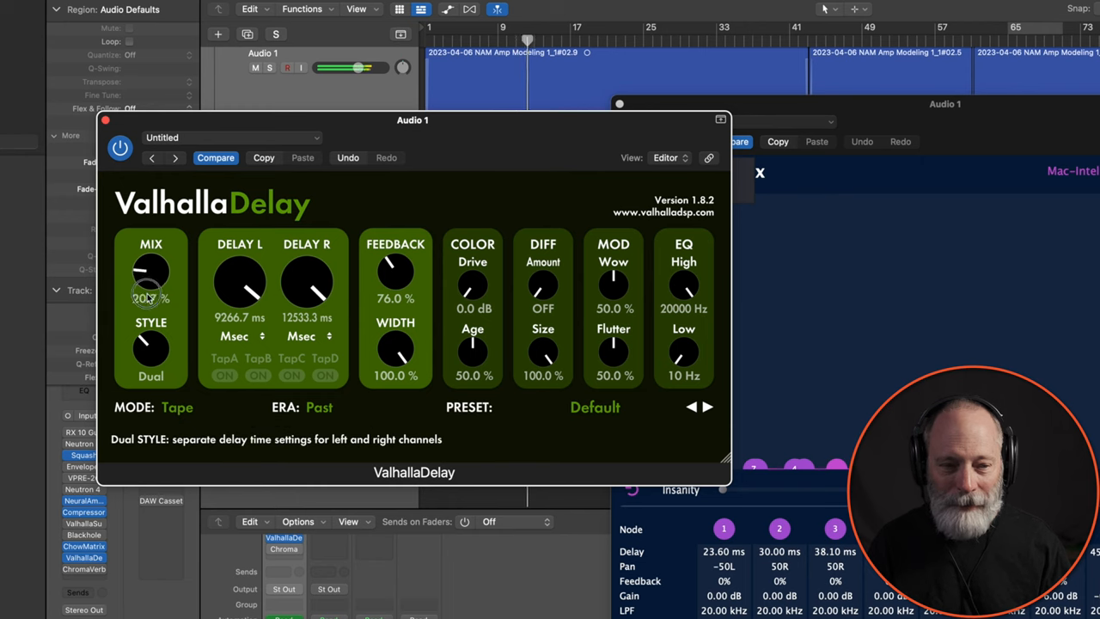
pyautogui.moveTo(151, 274); pyautogui.dragTo(151, 296)
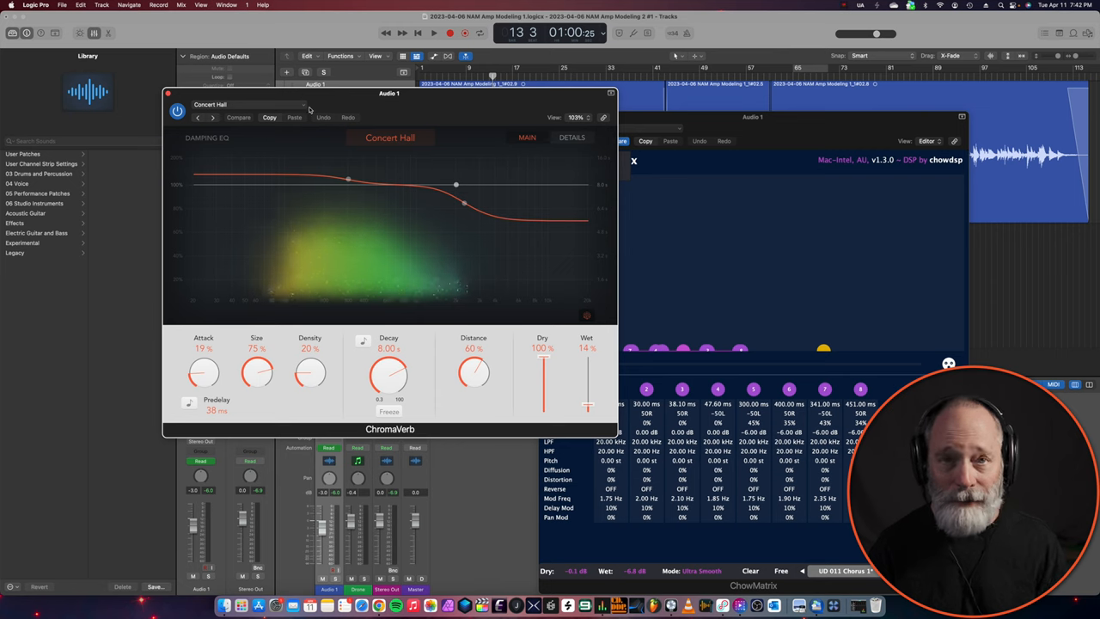
# - Play the track while reviewing ChromaVerb's Concert Hall reverb settings
pyautogui.click(433, 33)
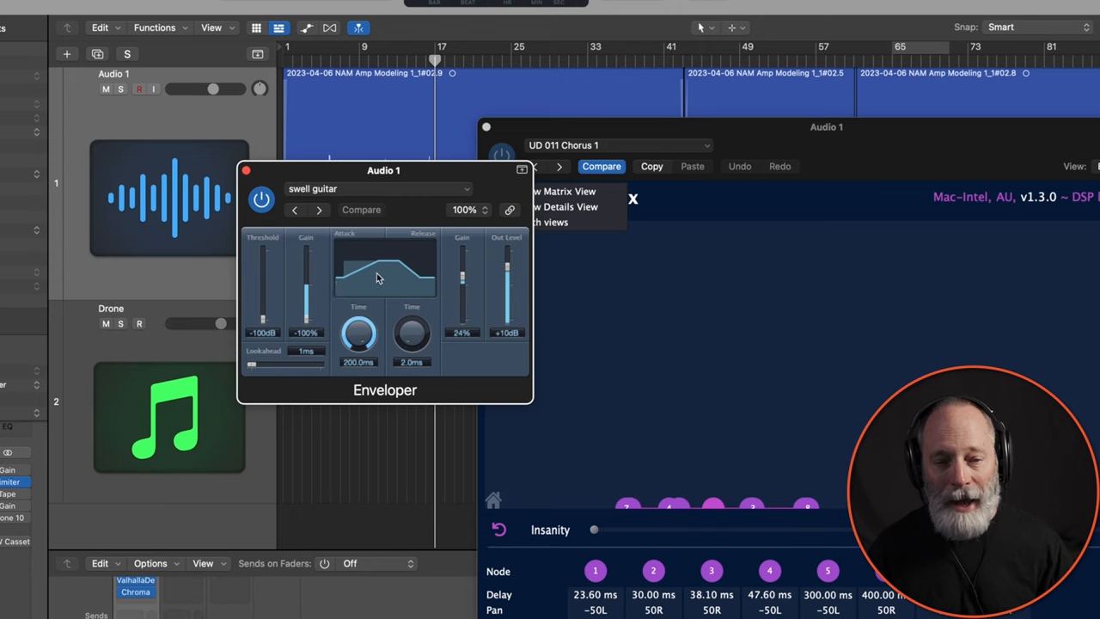
pyautogui.moveTo(334, 286)
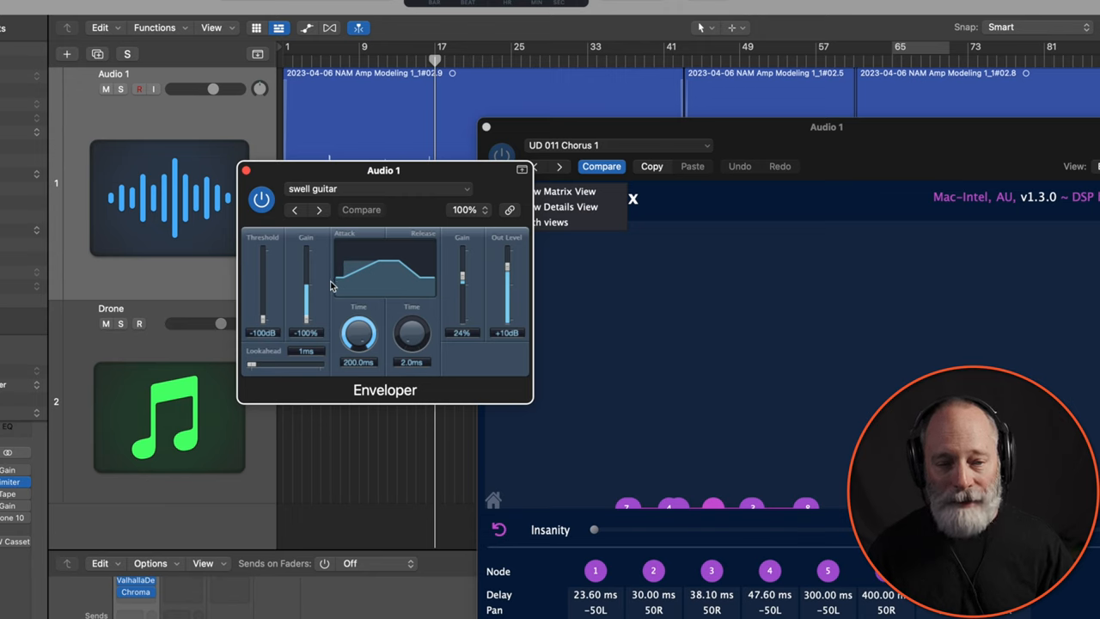
pyautogui.moveTo(380, 270)
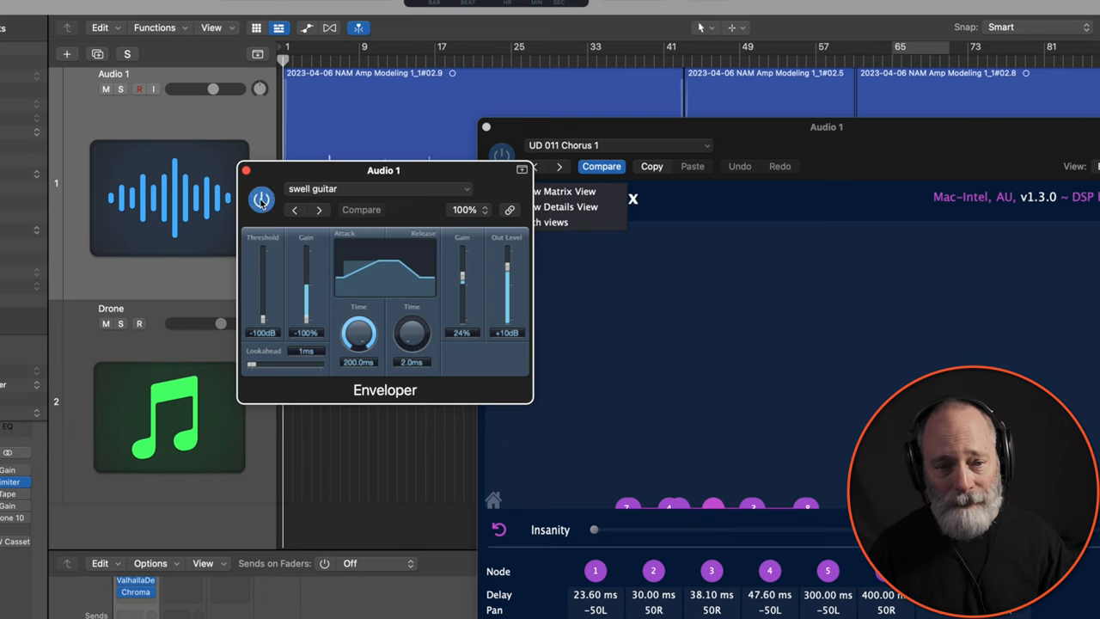
# - Show the Enveloper insert on Audio 1 with its swell guitar preset
pyautogui.click(261, 199)
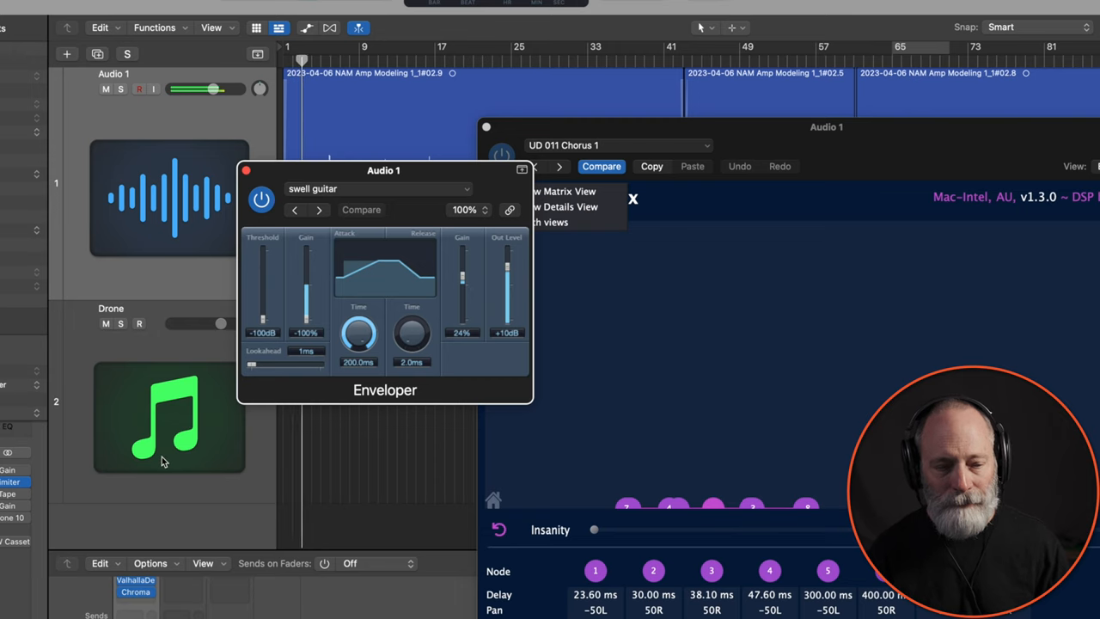
pyautogui.moveTo(163, 461)
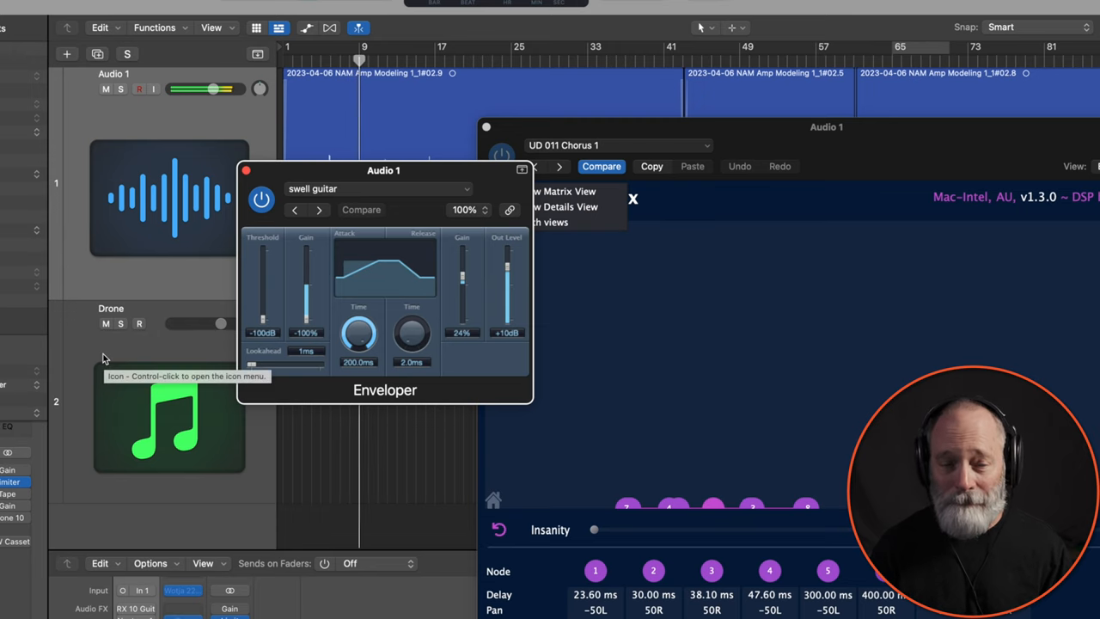
pyautogui.moveTo(89, 335)
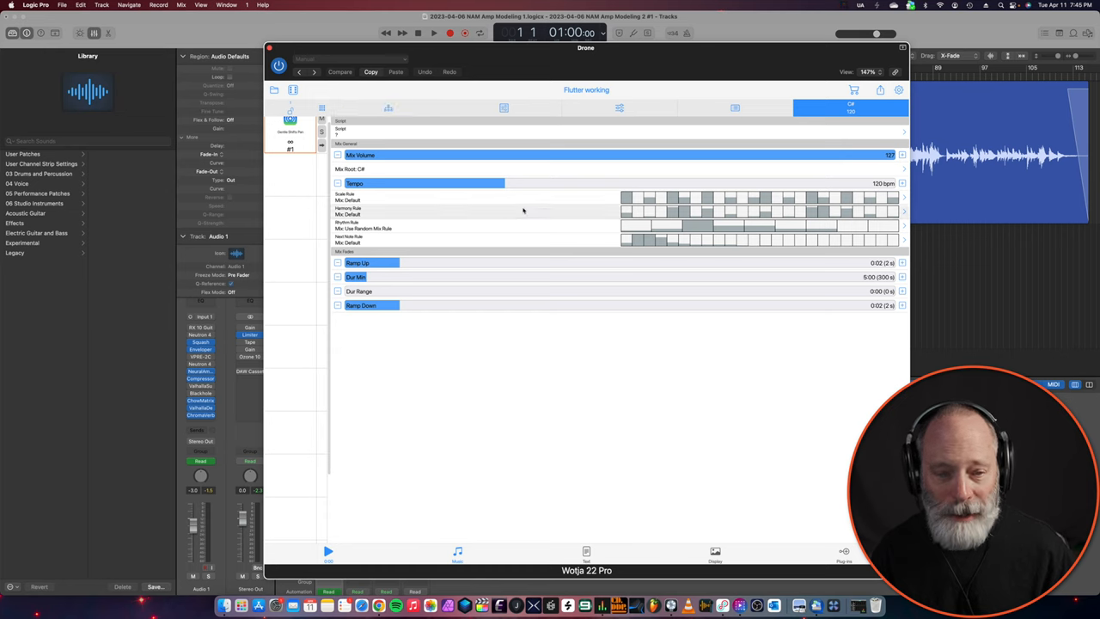
pyautogui.moveTo(398, 148)
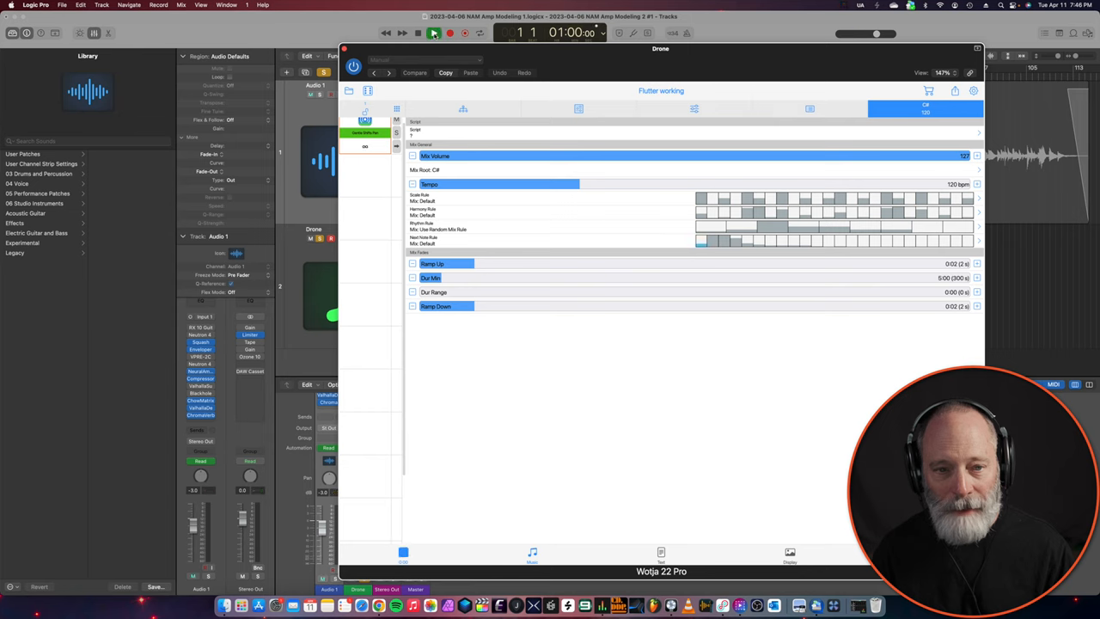
# - Audition the Wotja 22 Pro 'Flutter working' piece on the Drone track with the session playing from the start
pyautogui.click(433, 33)
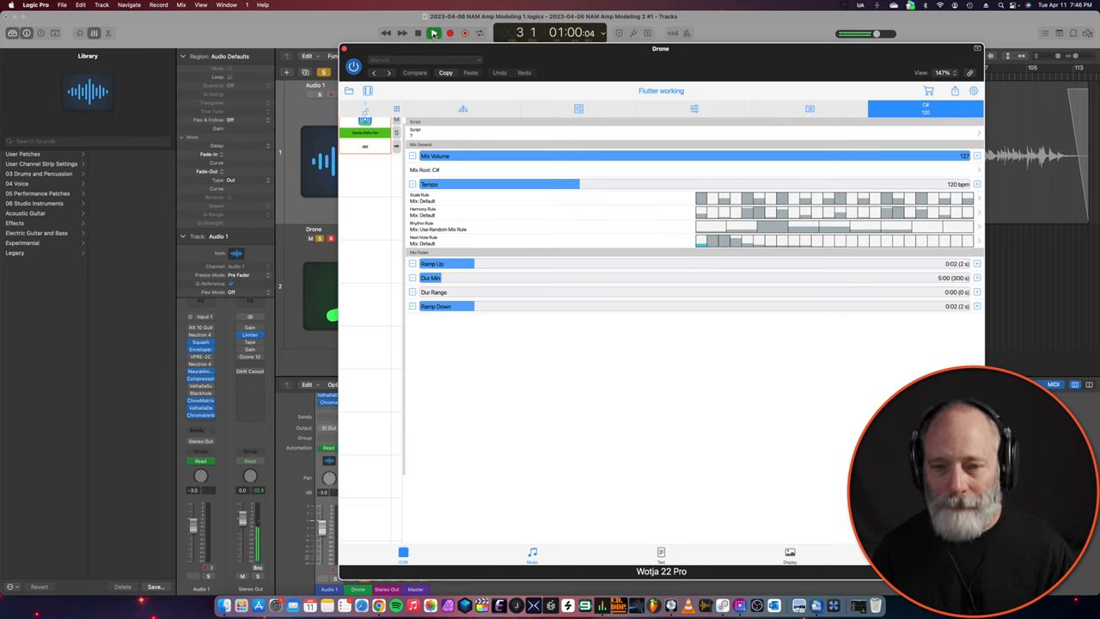
pyautogui.click(433, 33)
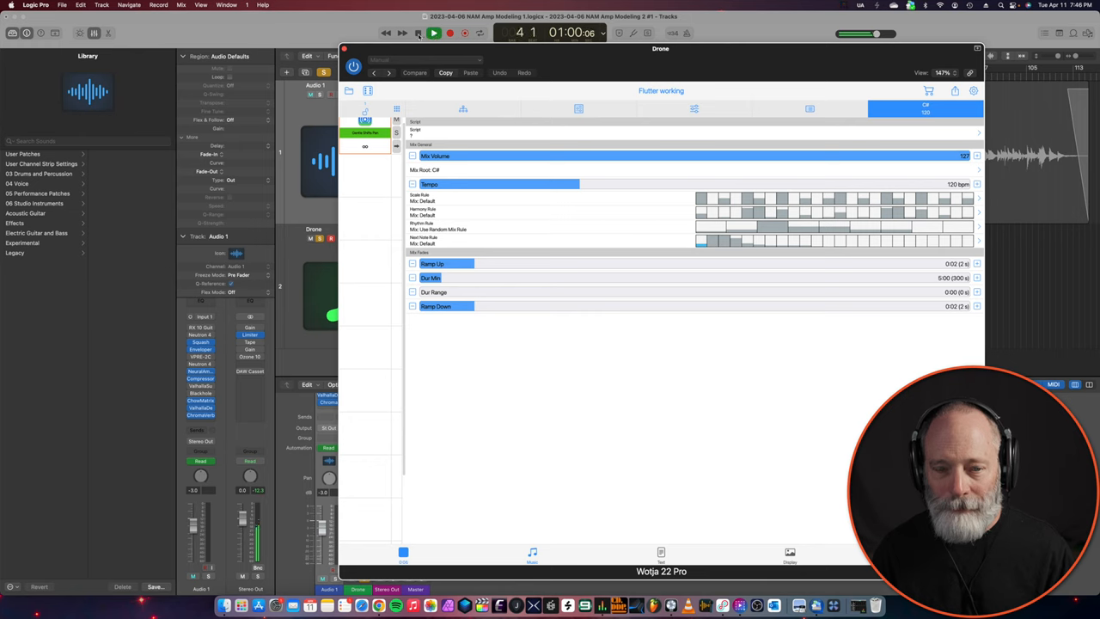
pyautogui.click(433, 32)
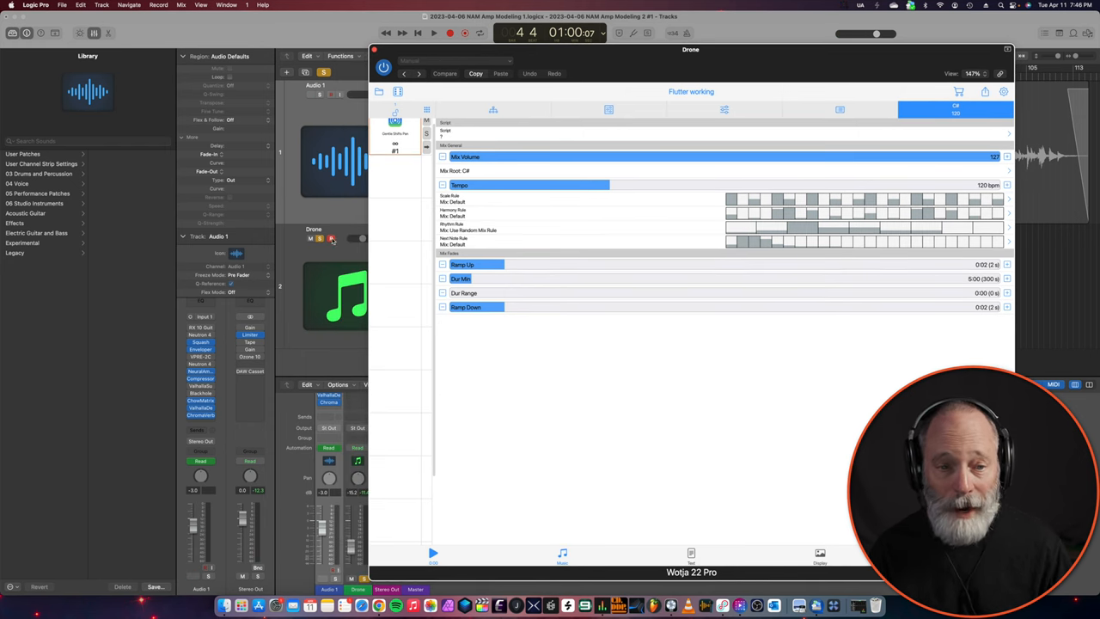
pyautogui.click(330, 237)
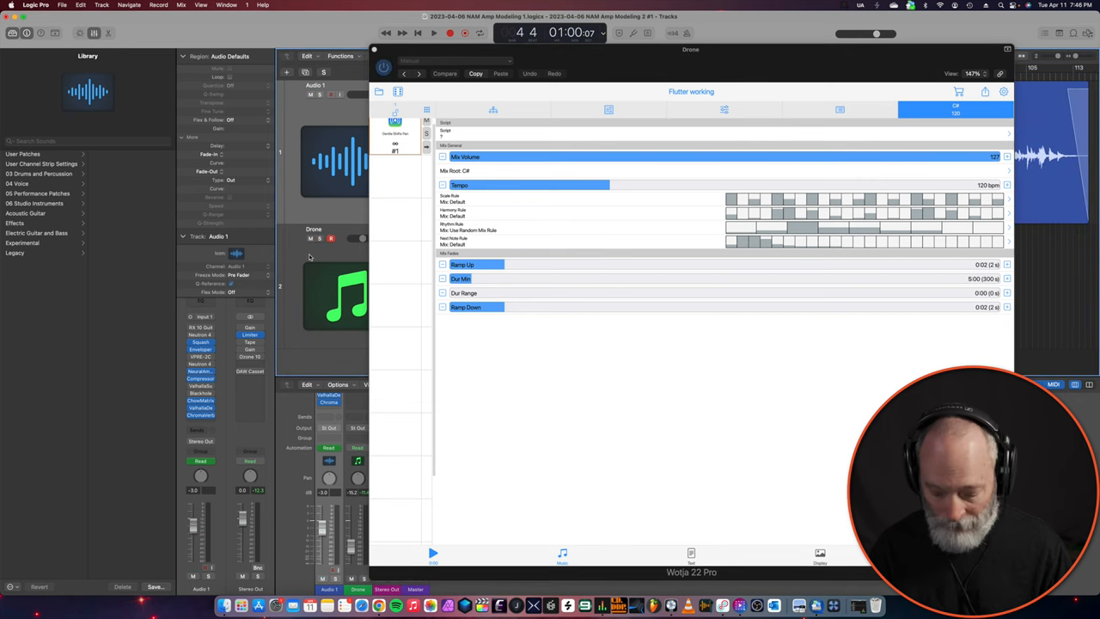
pyautogui.click(433, 33)
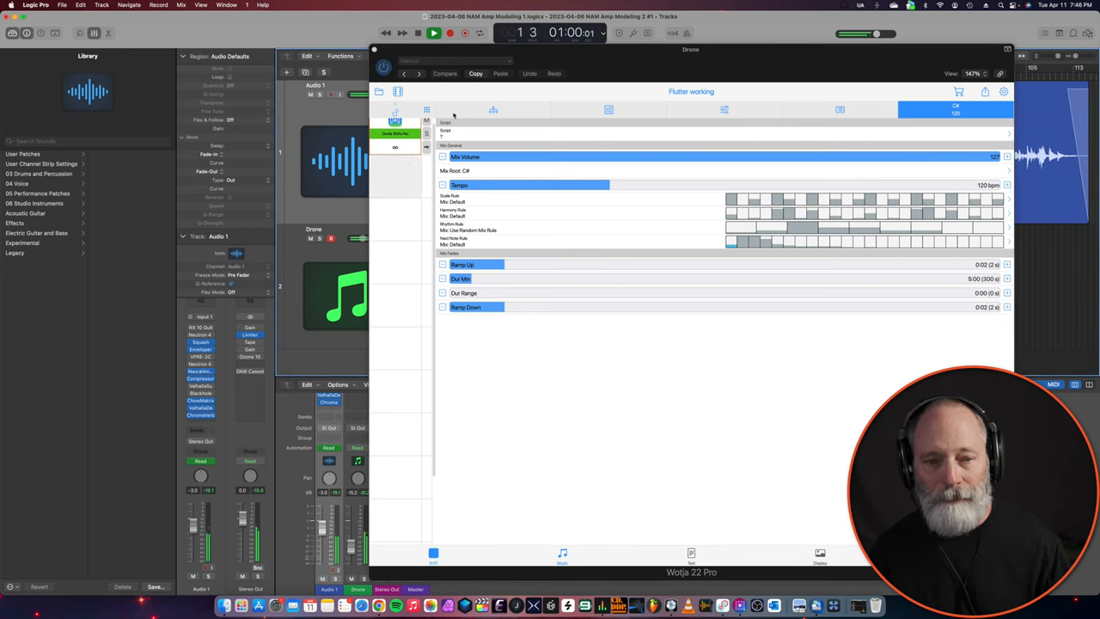
pyautogui.moveTo(691, 48); pyautogui.dragTo(581, 34)
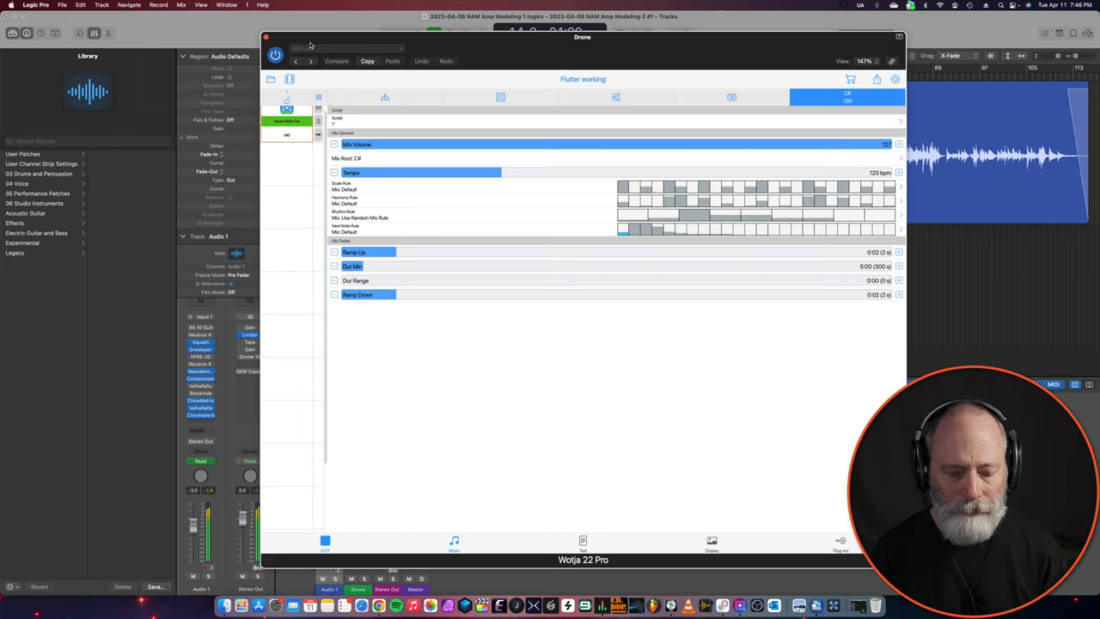
pyautogui.moveTo(350, 58)
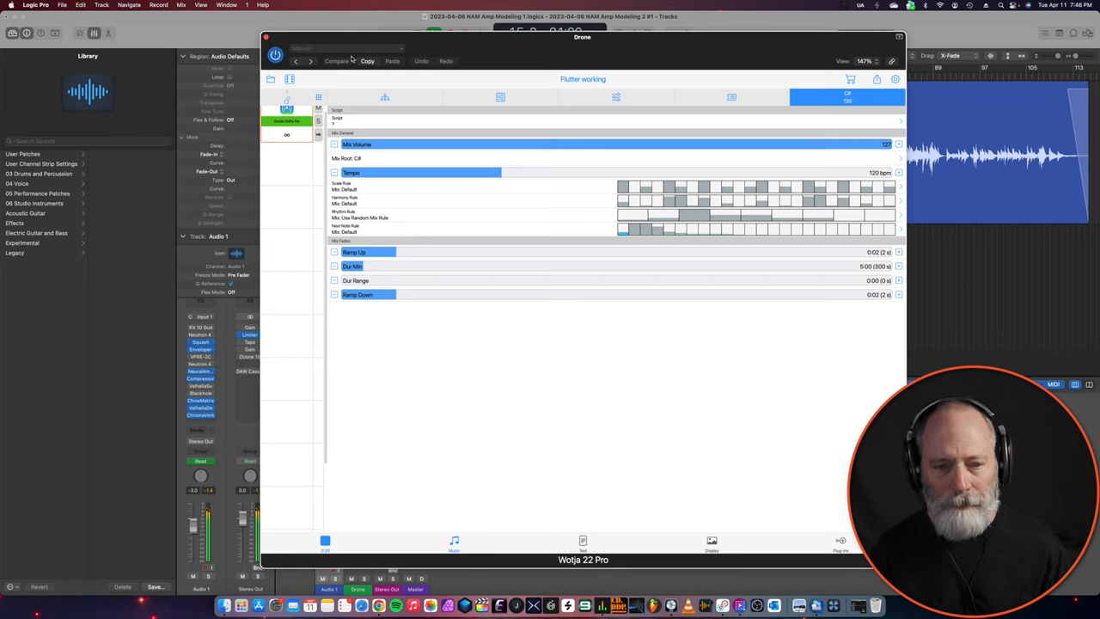